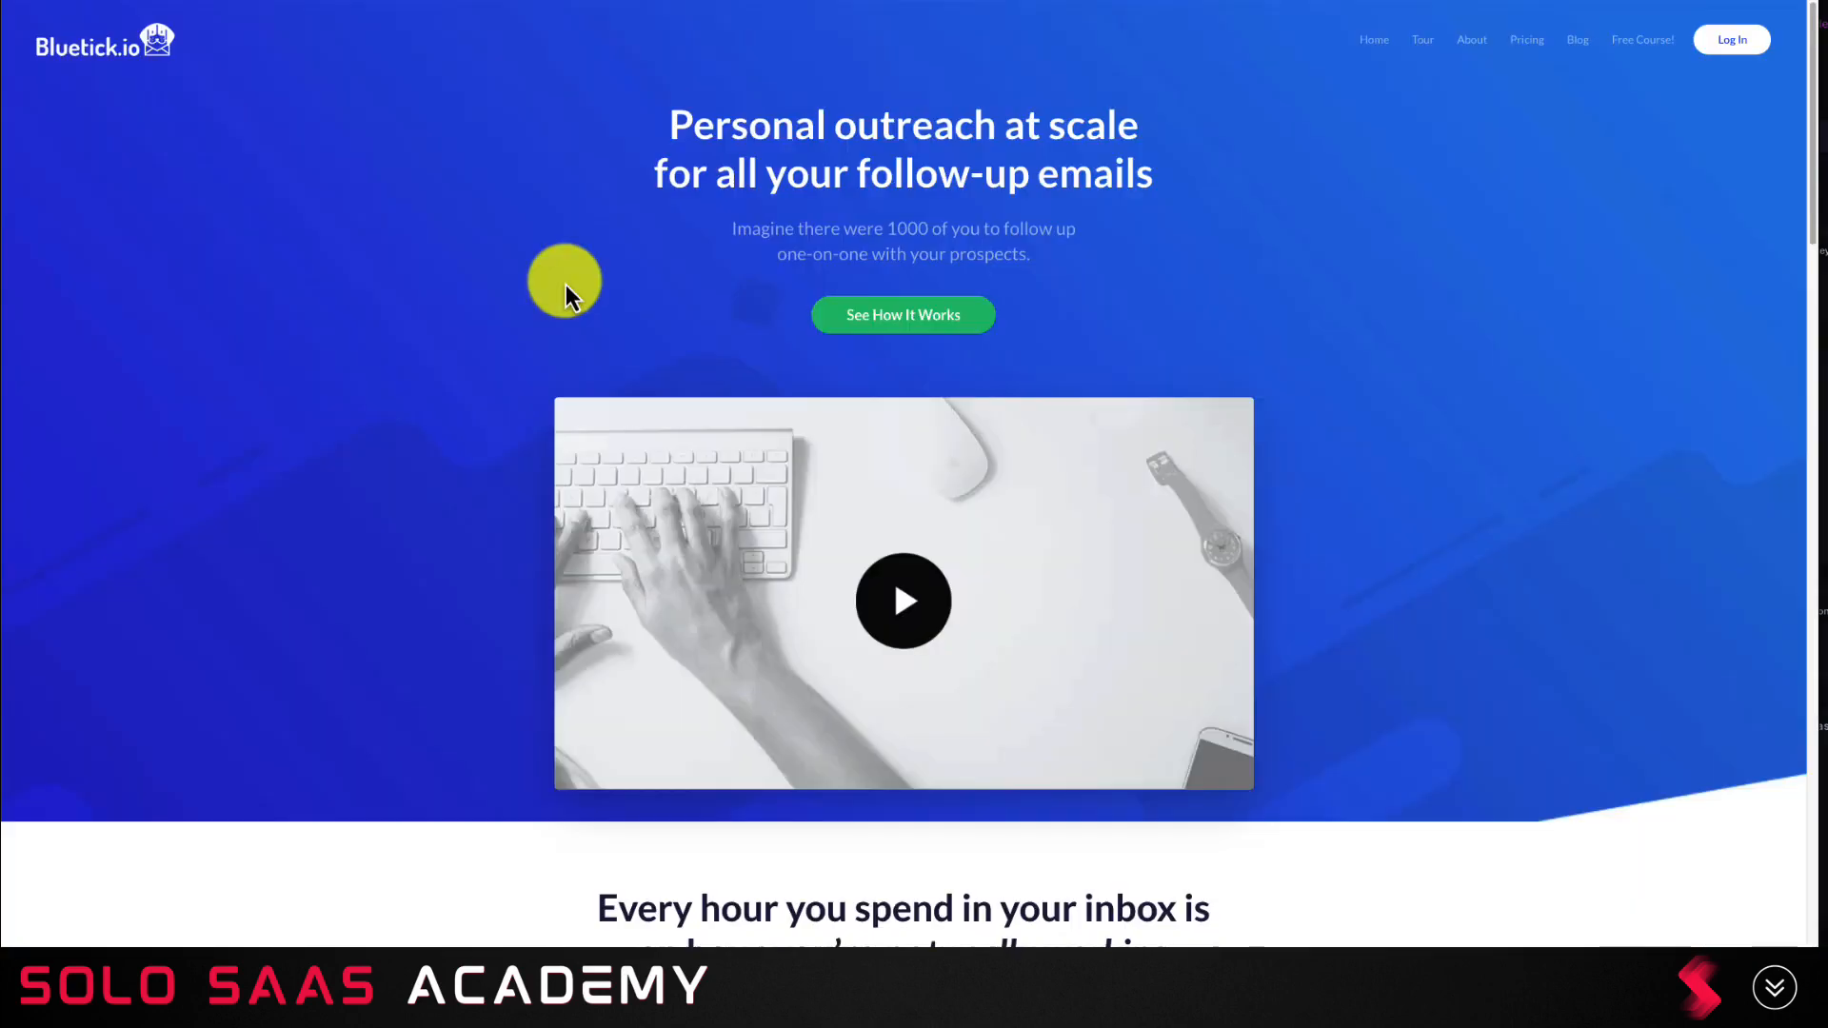
{"action": "mouse_move", "coordinate": [1483, 478]}
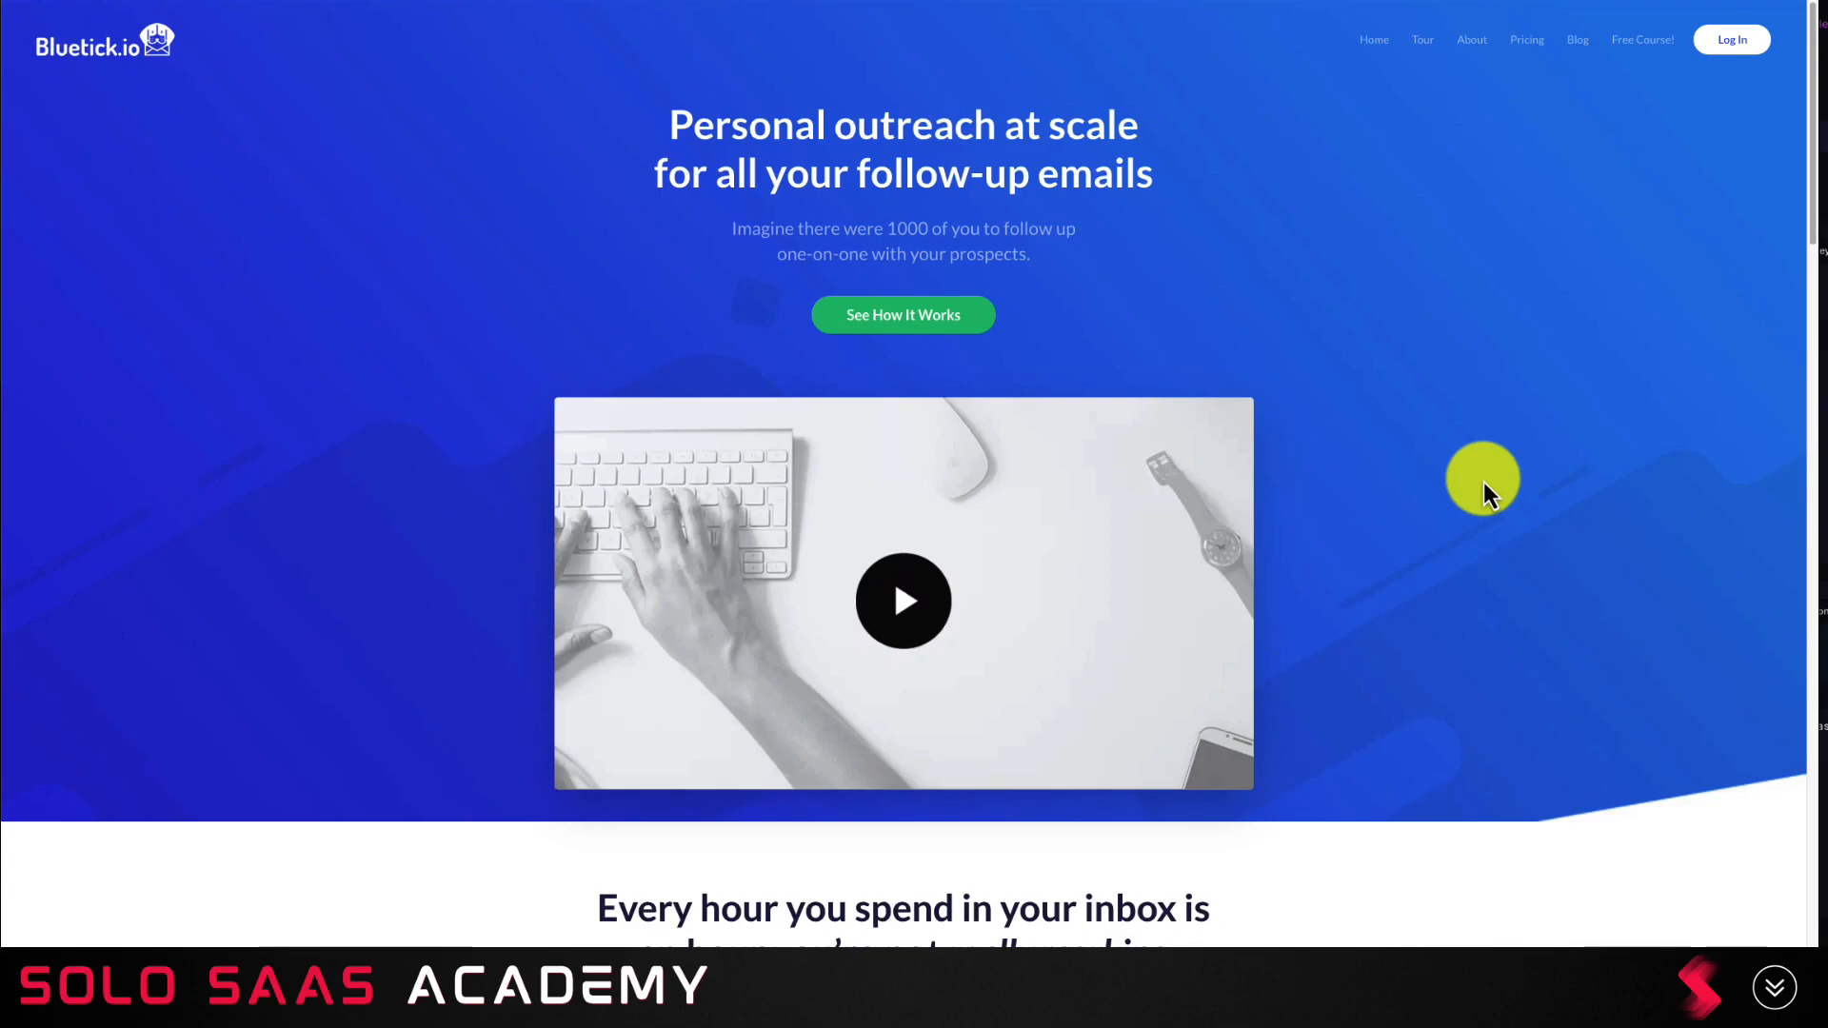
{"action": "mouse_move", "coordinate": [756, 154]}
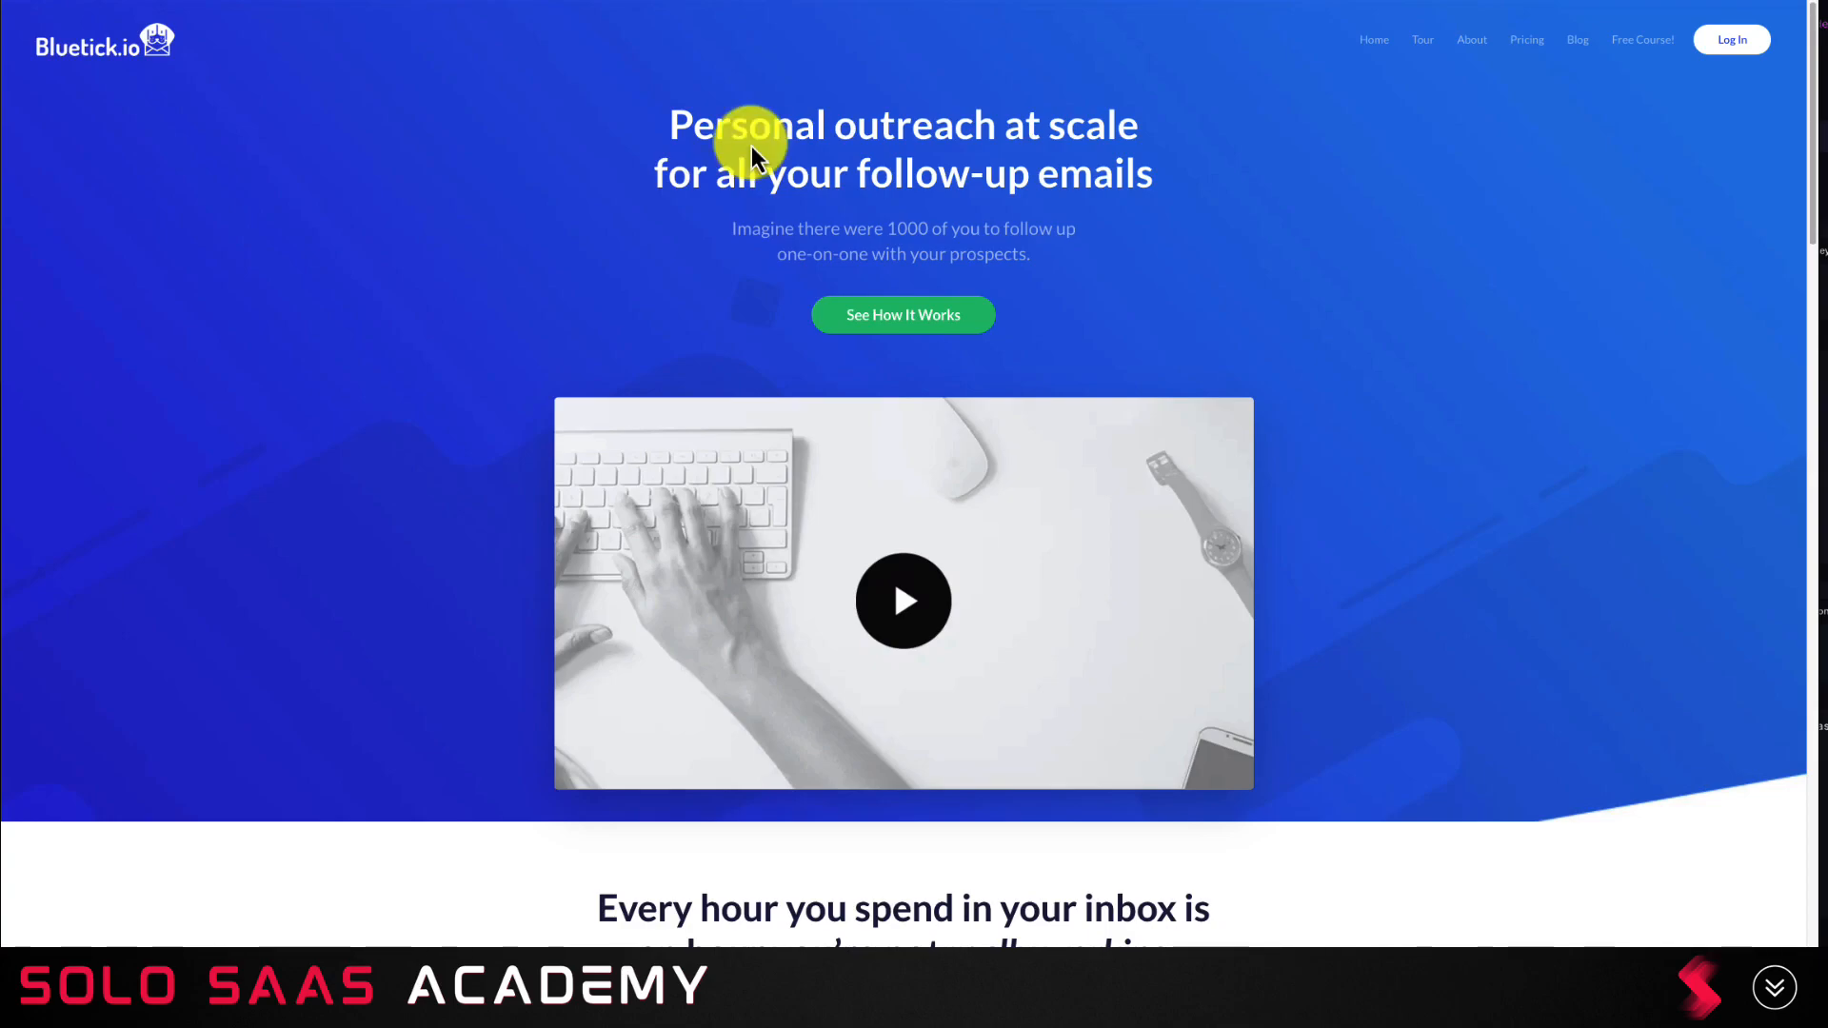
{"action": "mouse_move", "coordinate": [1468, 295]}
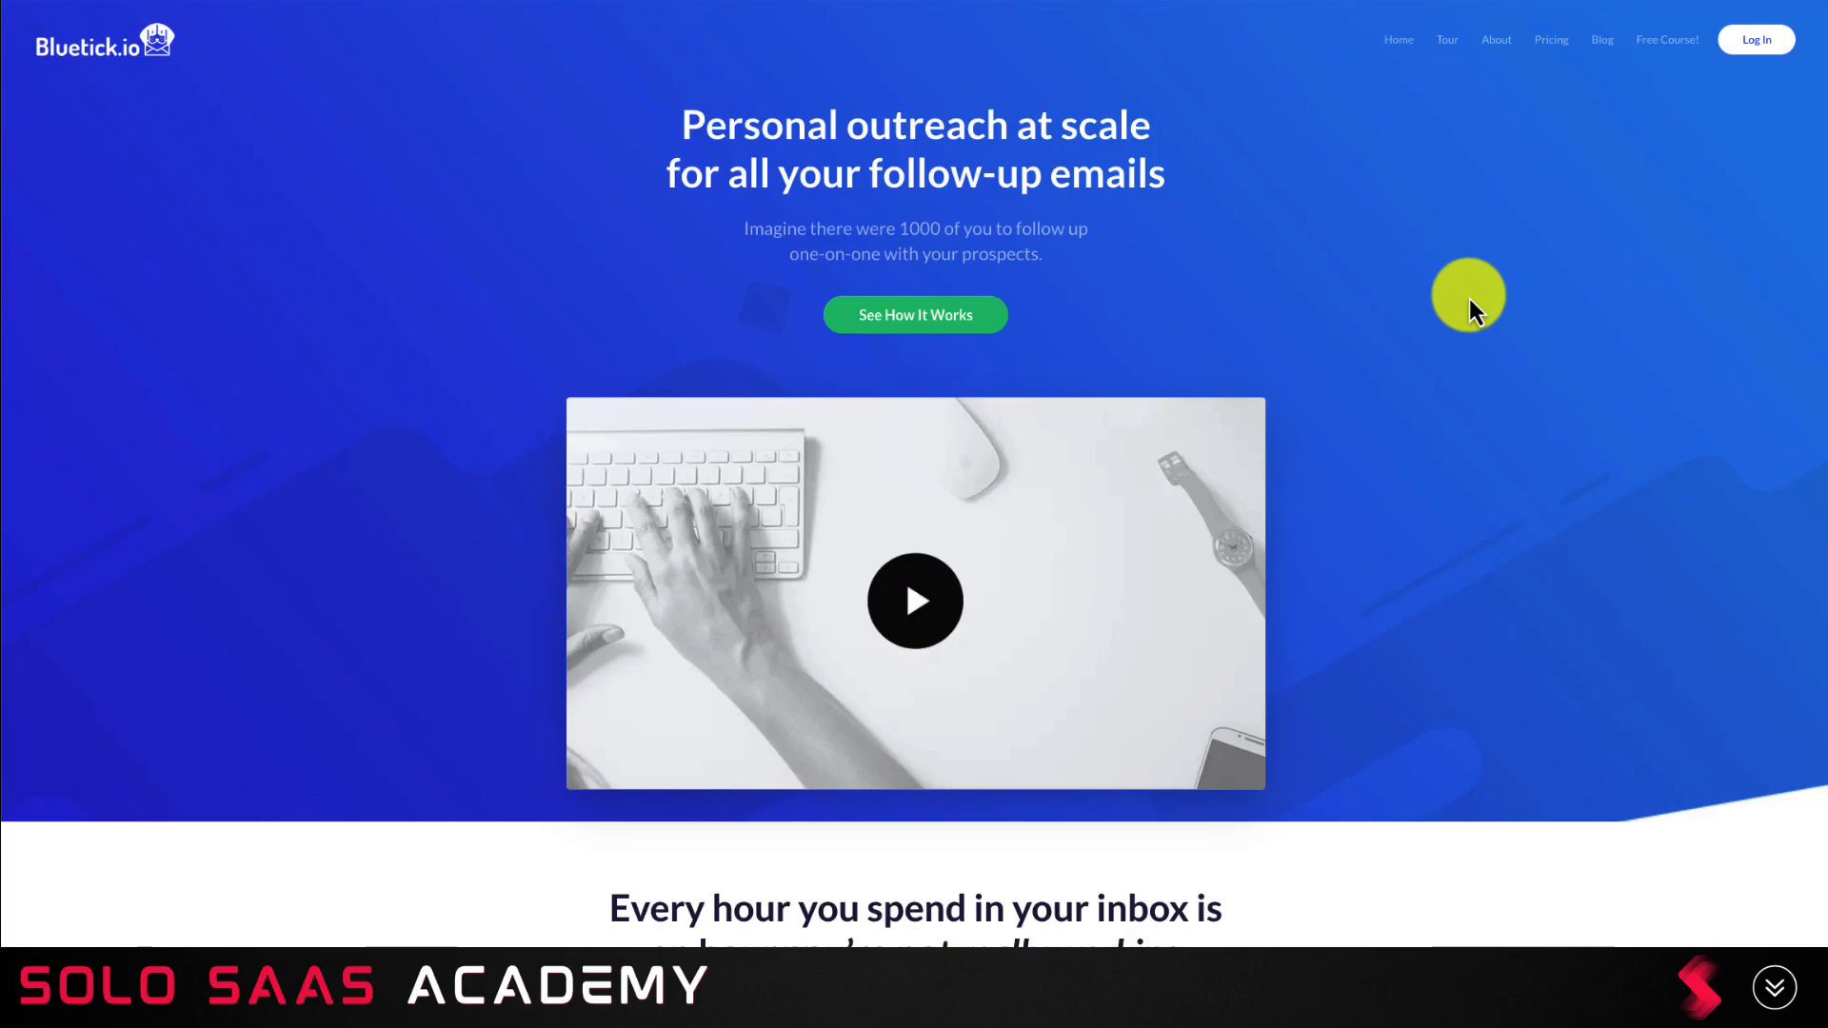
{"action": "mouse_move", "coordinate": [1818, 99]}
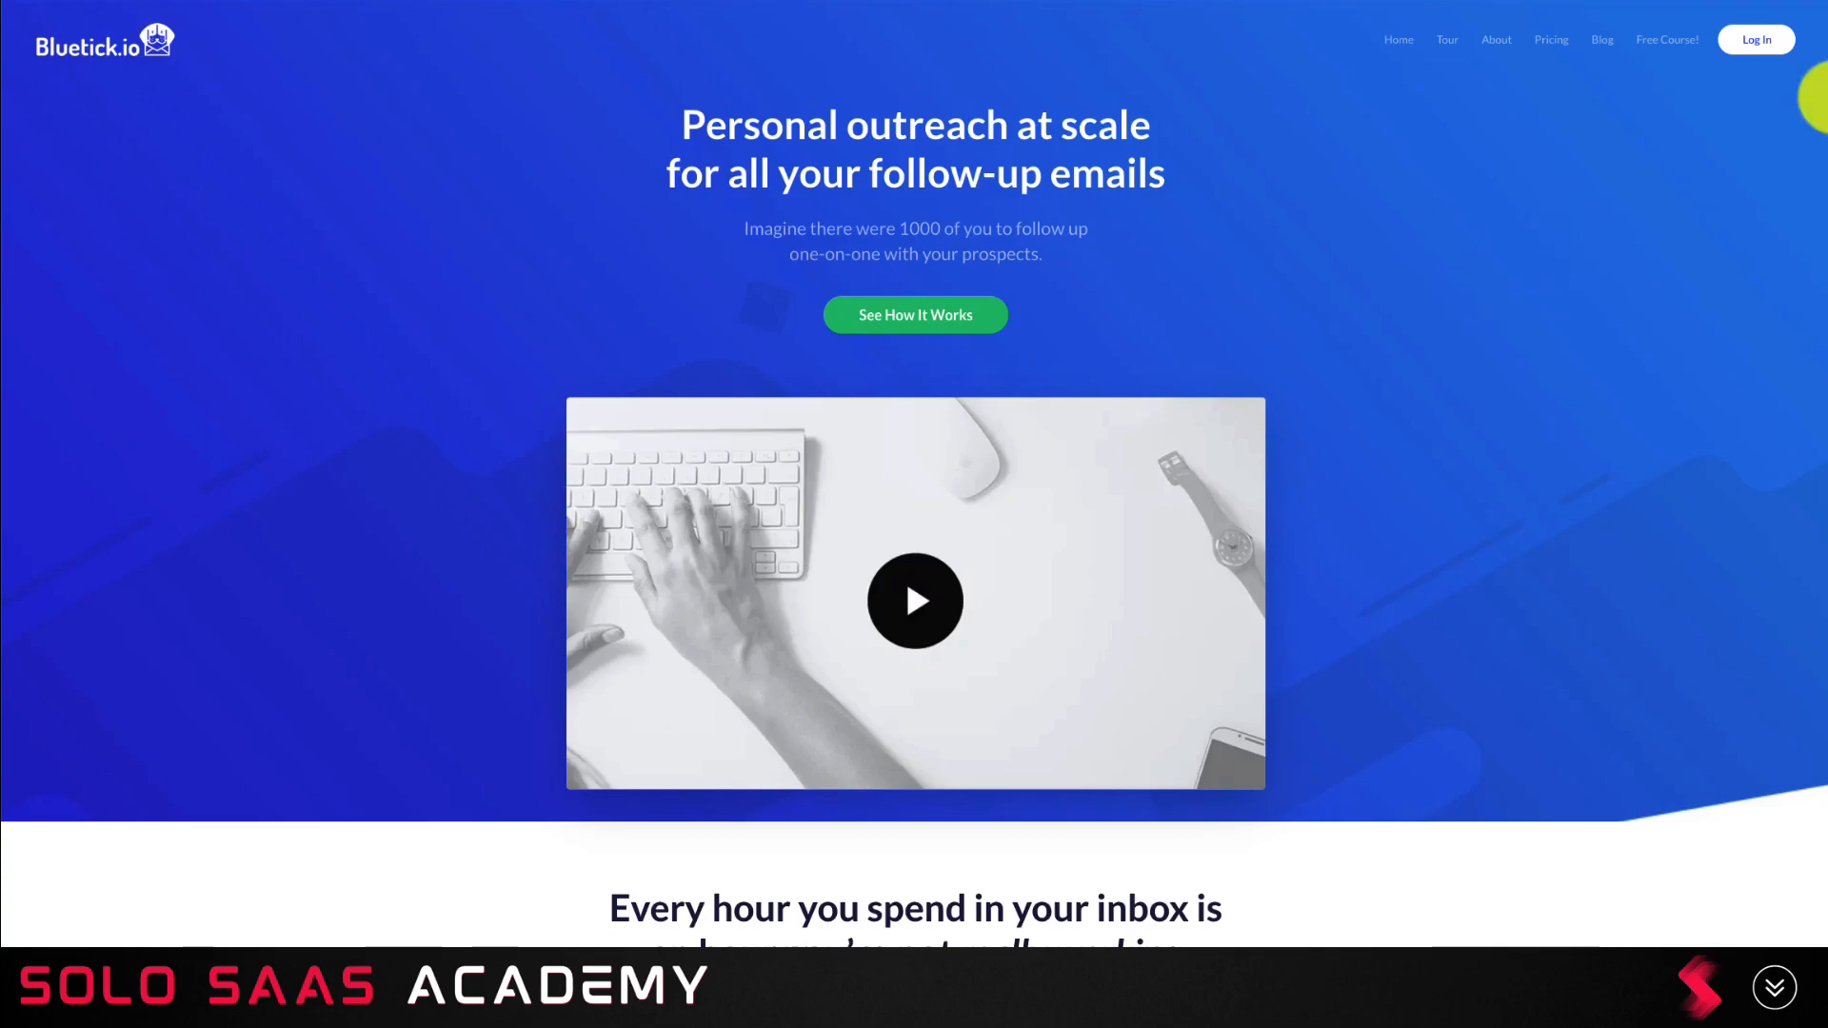
{"action": "scroll", "scroll_direction": "down", "scroll_amount": 3}
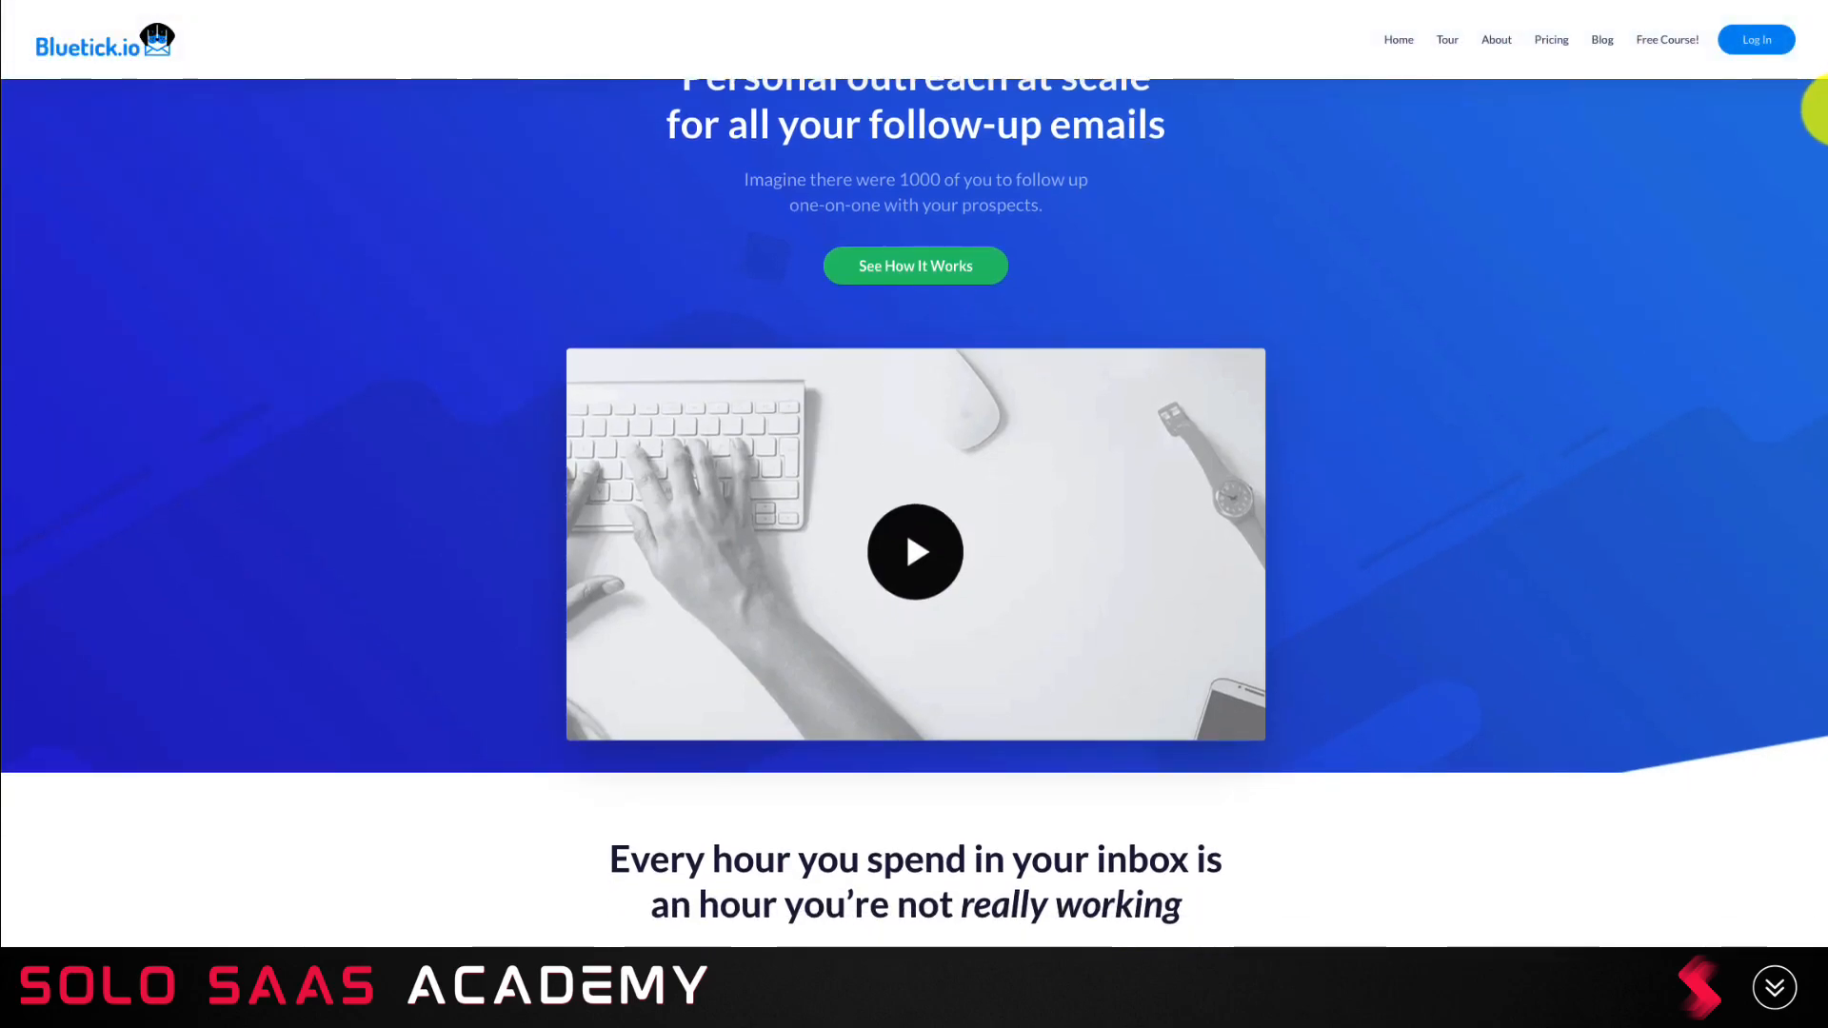
{"action": "scroll", "scroll_direction": "down", "scroll_amount": 3}
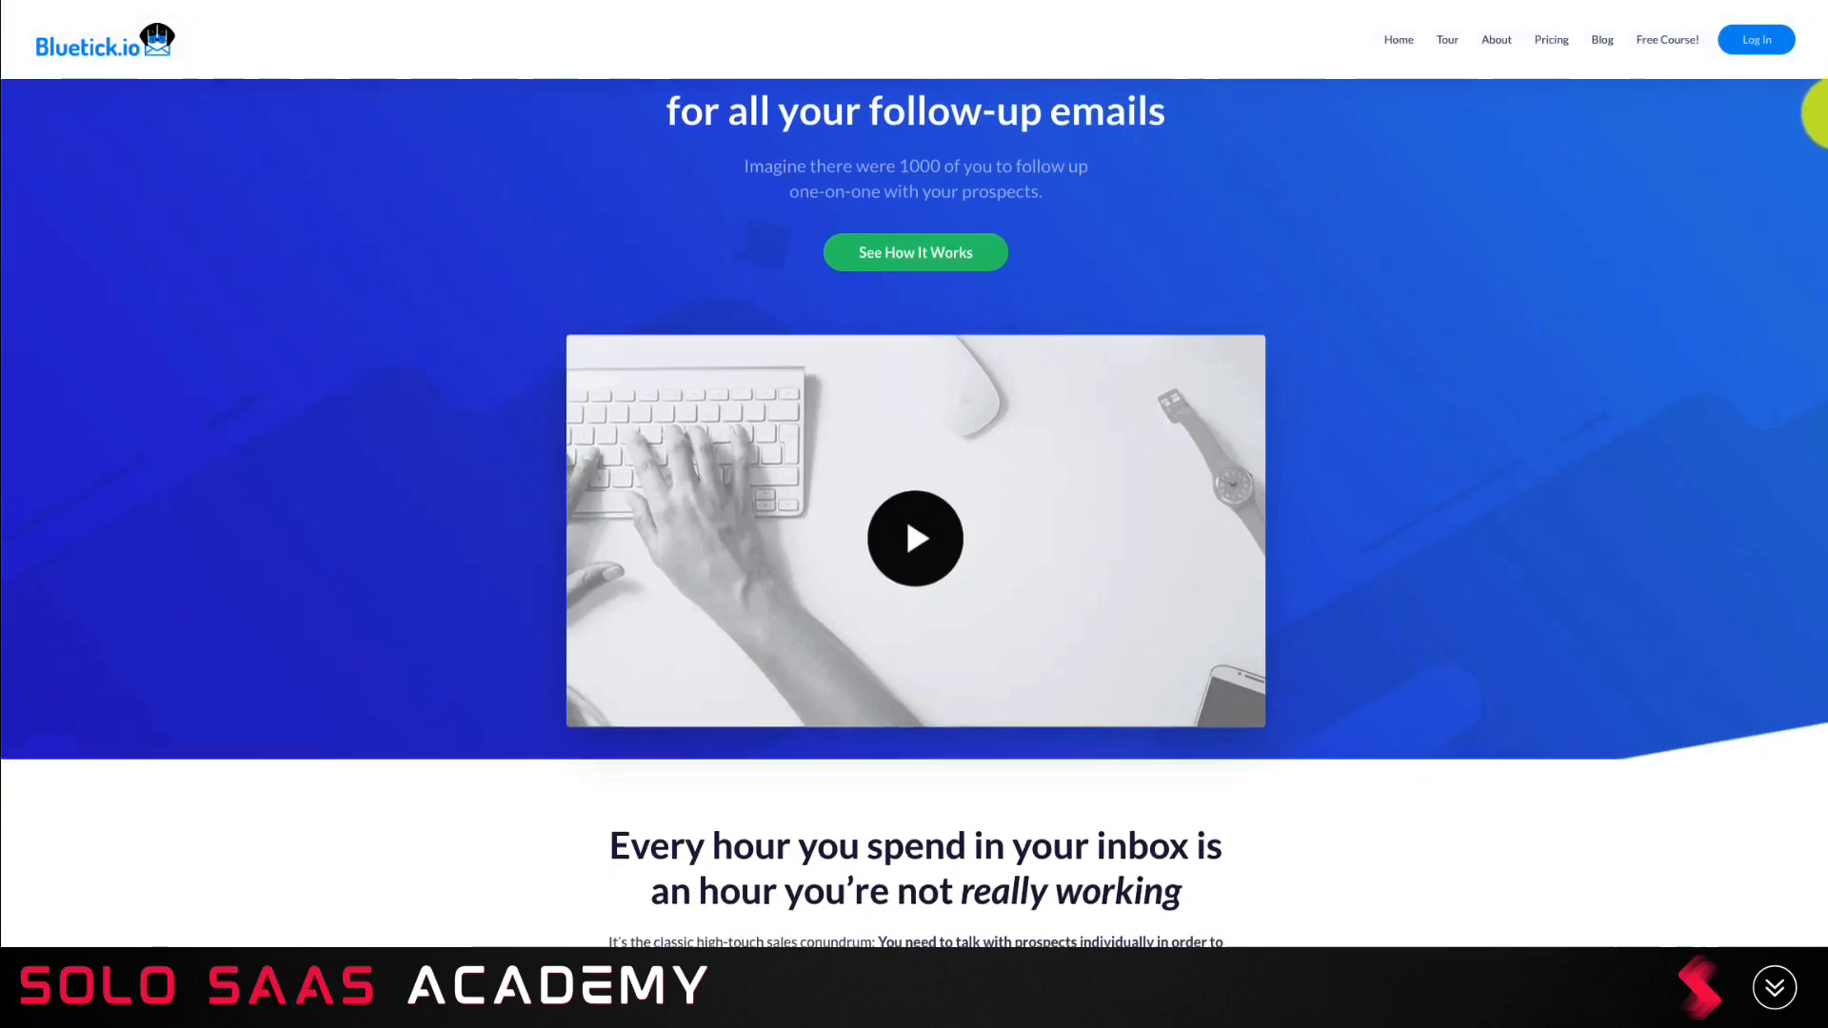
{"action": "scroll", "scroll_direction": "up", "scroll_amount": 3}
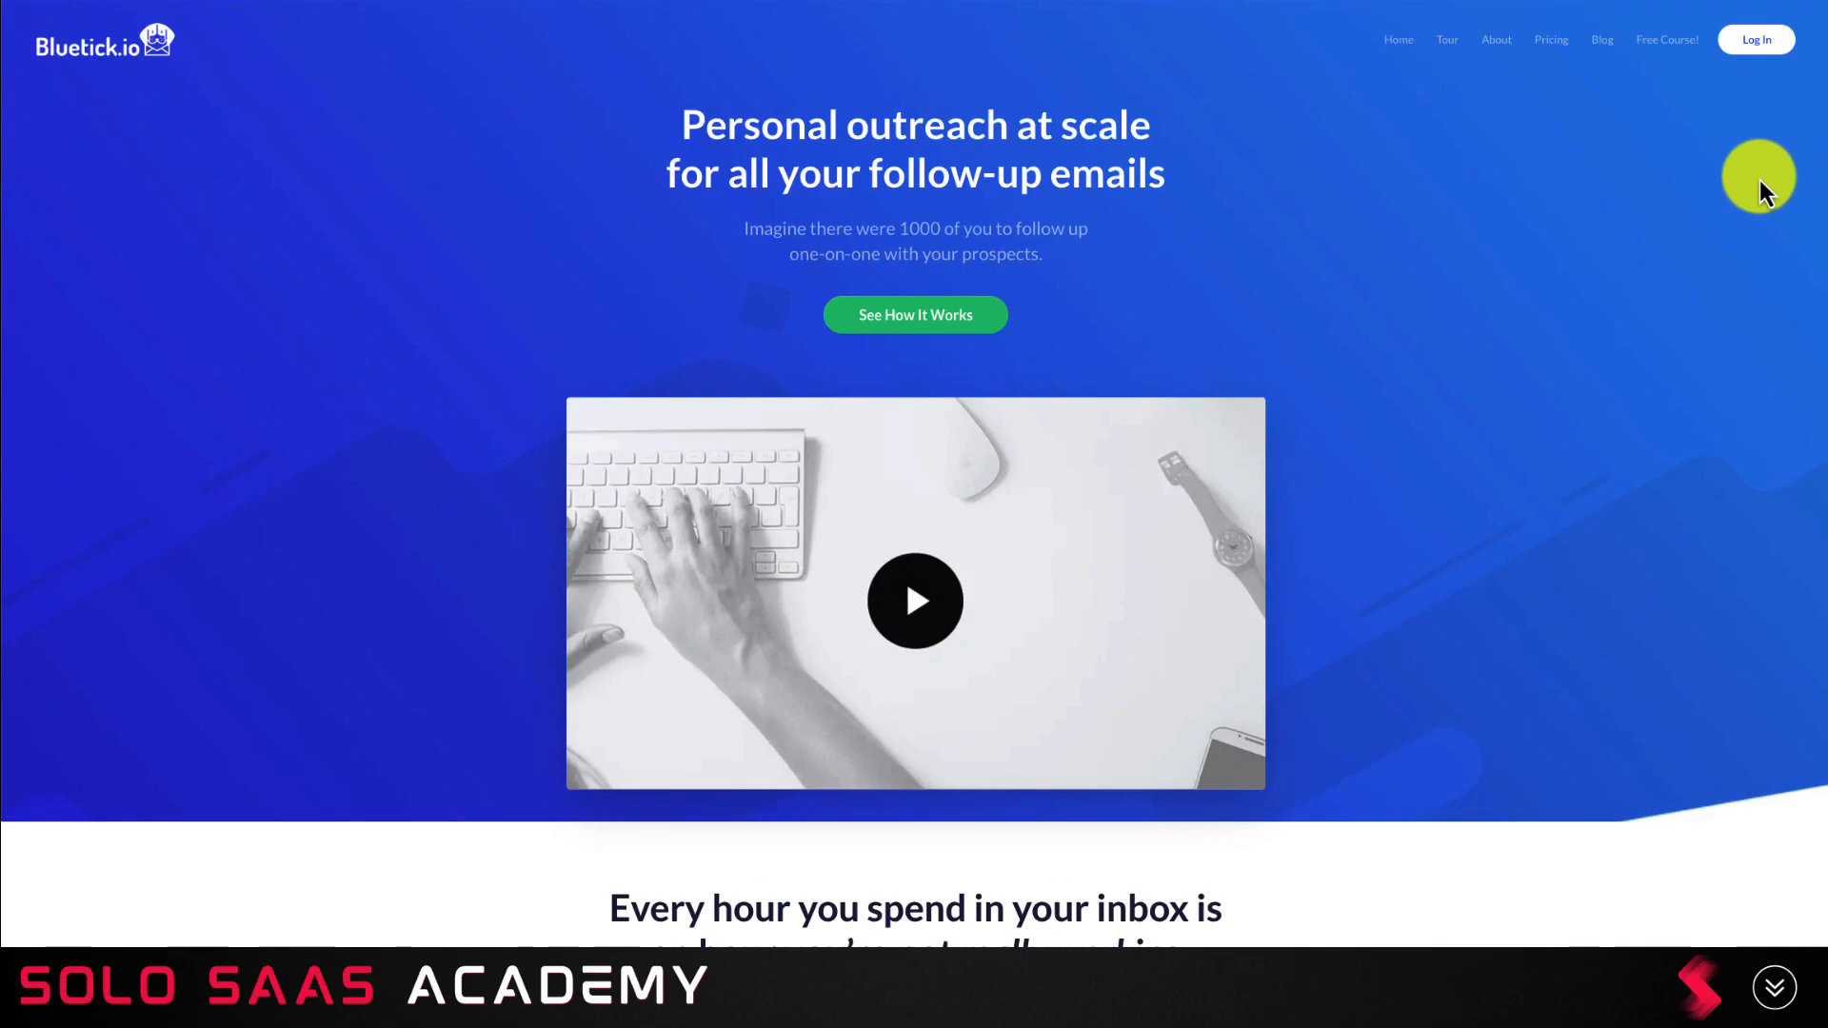
{"action": "scroll", "scroll_direction": "down", "scroll_amount": 3}
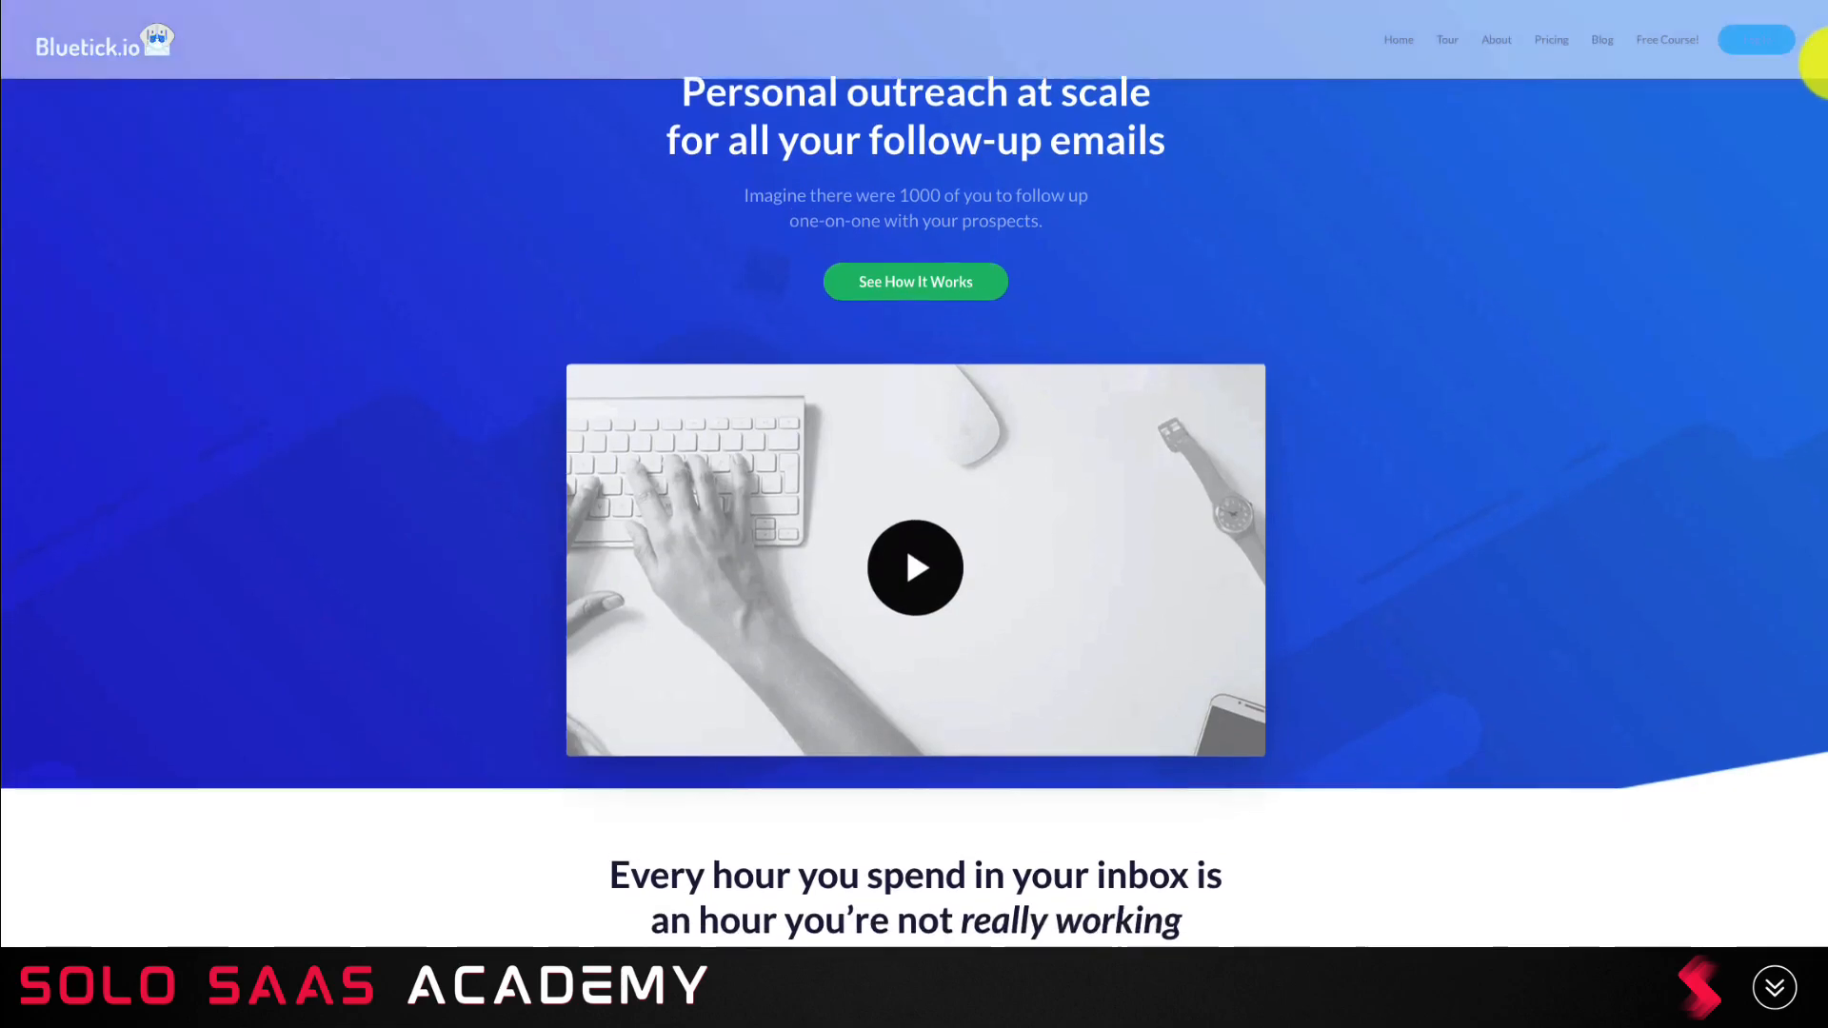
{"action": "scroll", "scroll_direction": "down", "scroll_amount": 3}
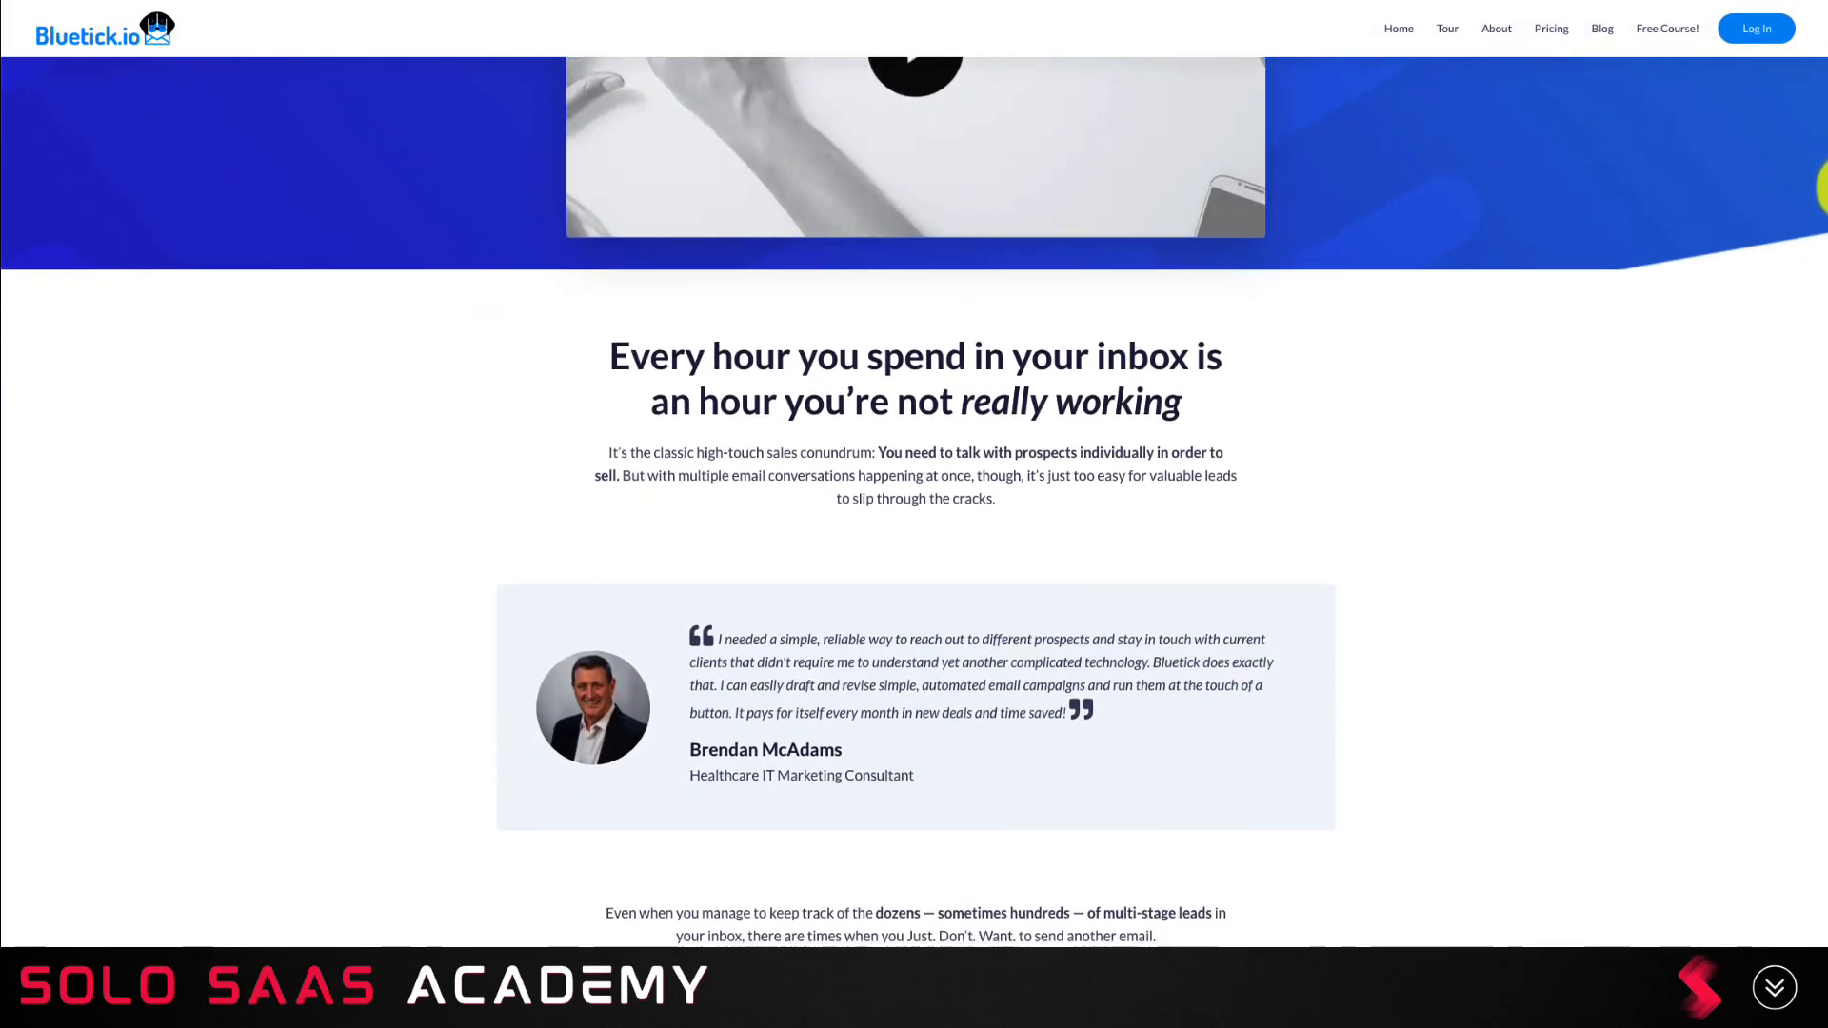
{"action": "scroll", "scroll_direction": "down", "scroll_amount": 3}
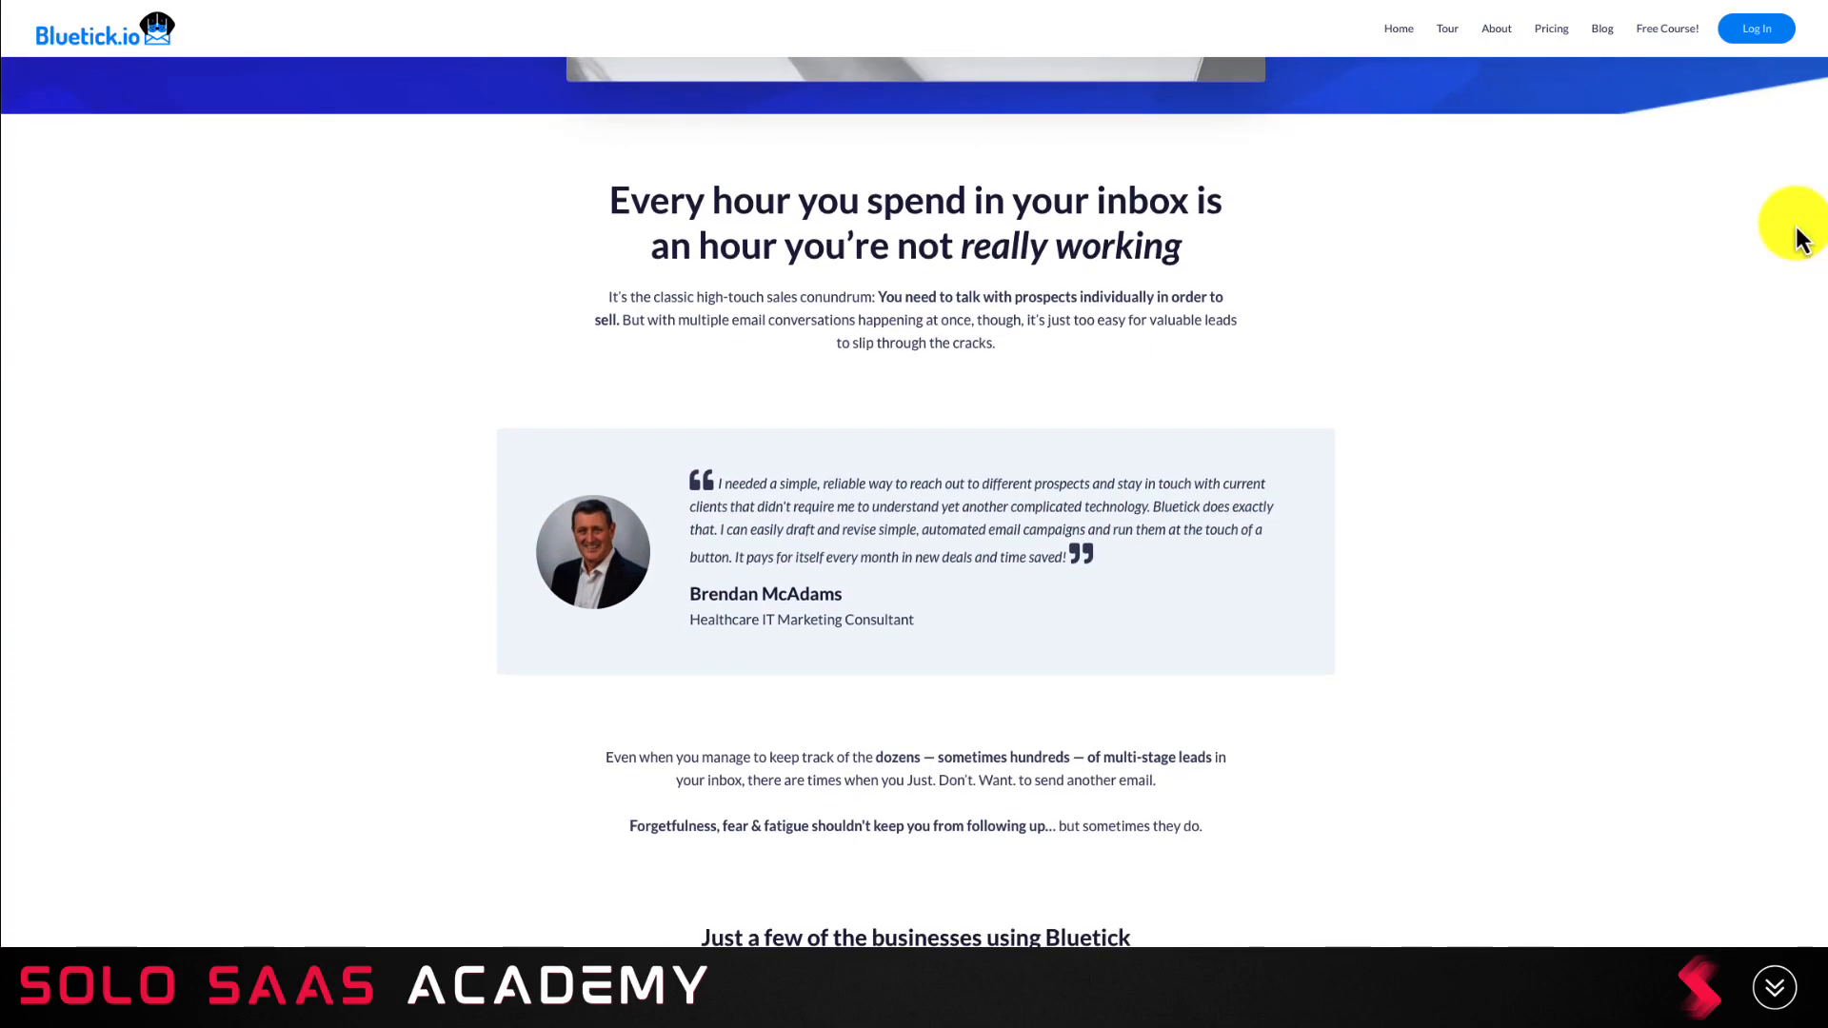
{"action": "scroll", "scroll_direction": "up", "scroll_amount": 3}
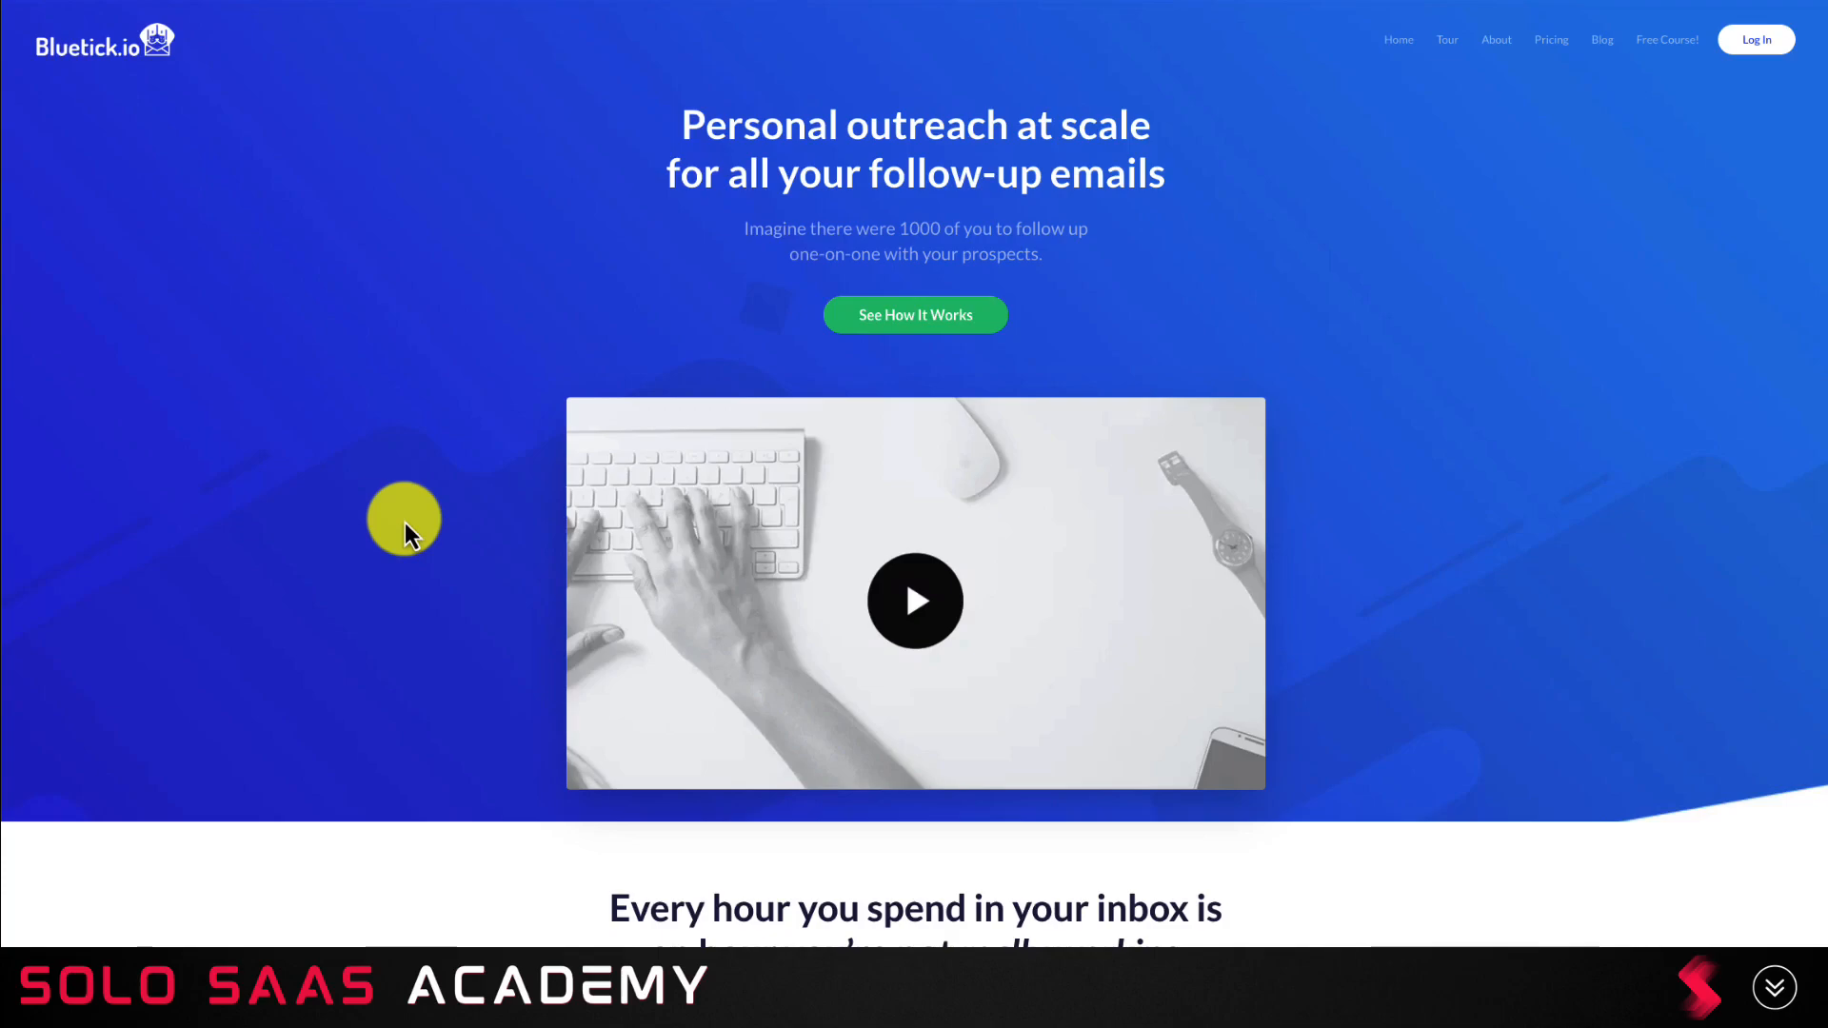
{"action": "mouse_move", "coordinate": [489, 423]}
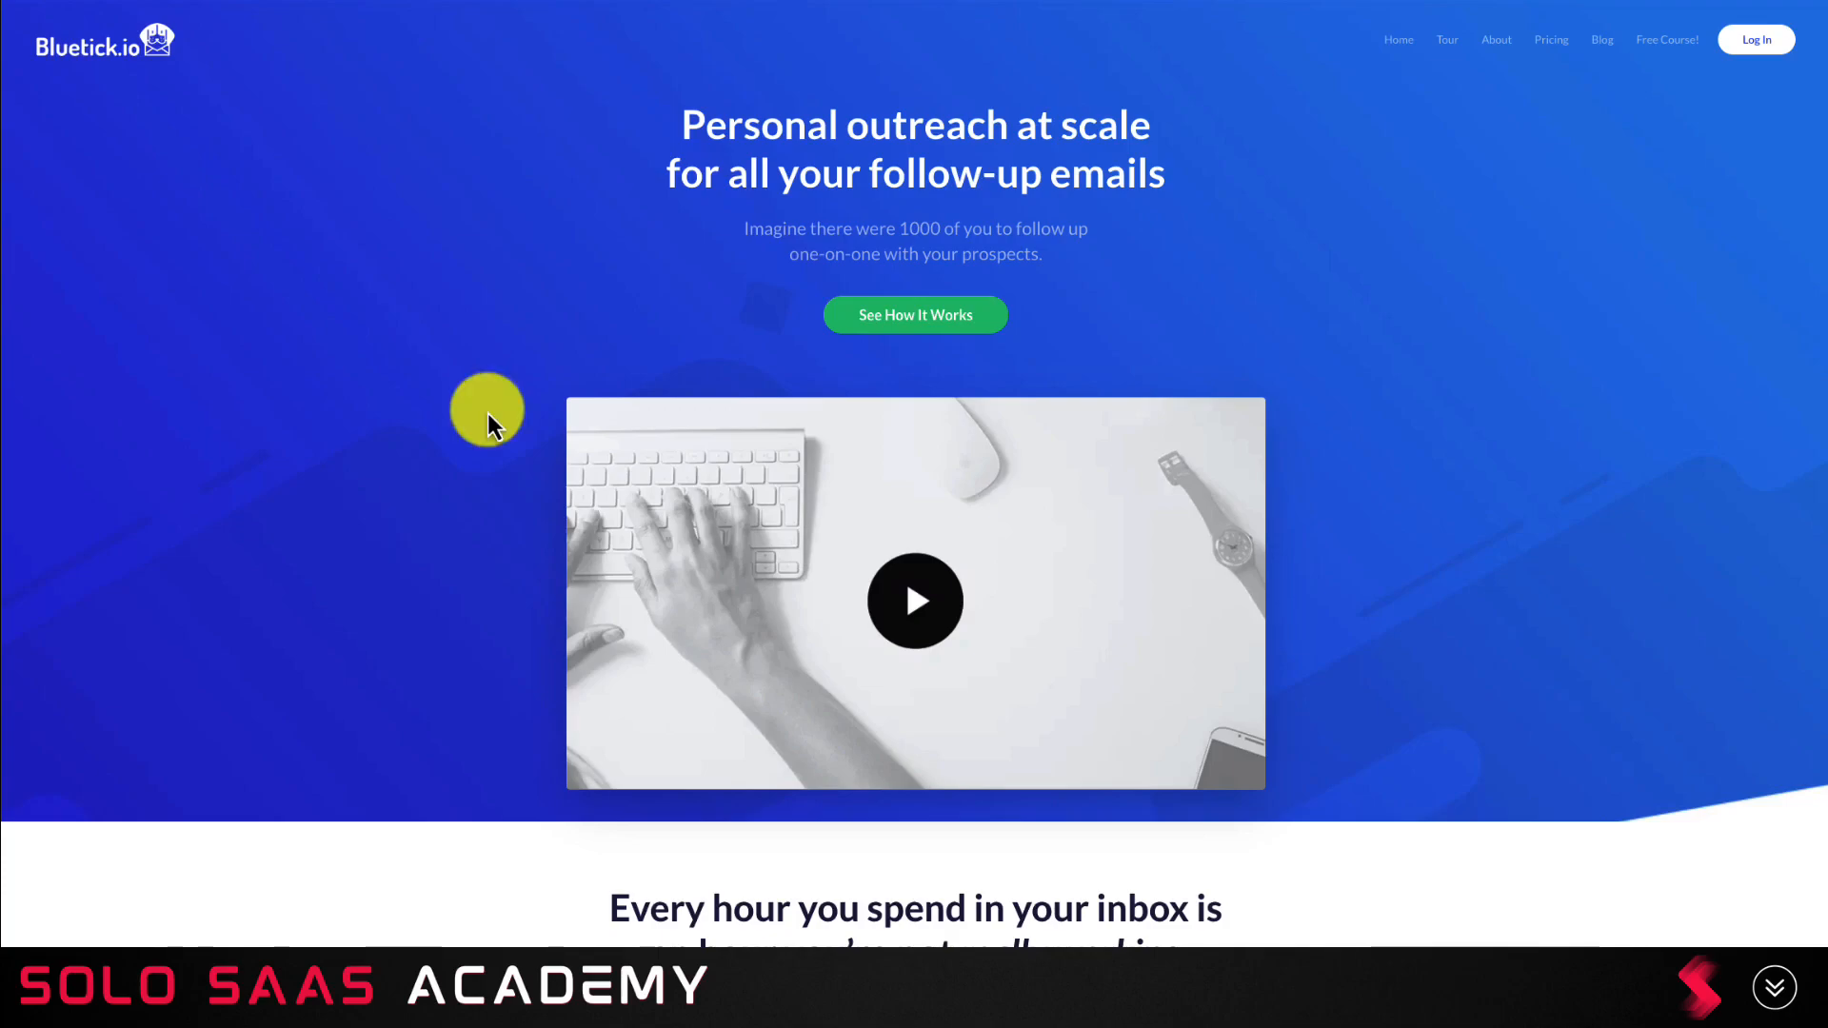
{"action": "scroll", "scroll_direction": "down", "scroll_amount": 3}
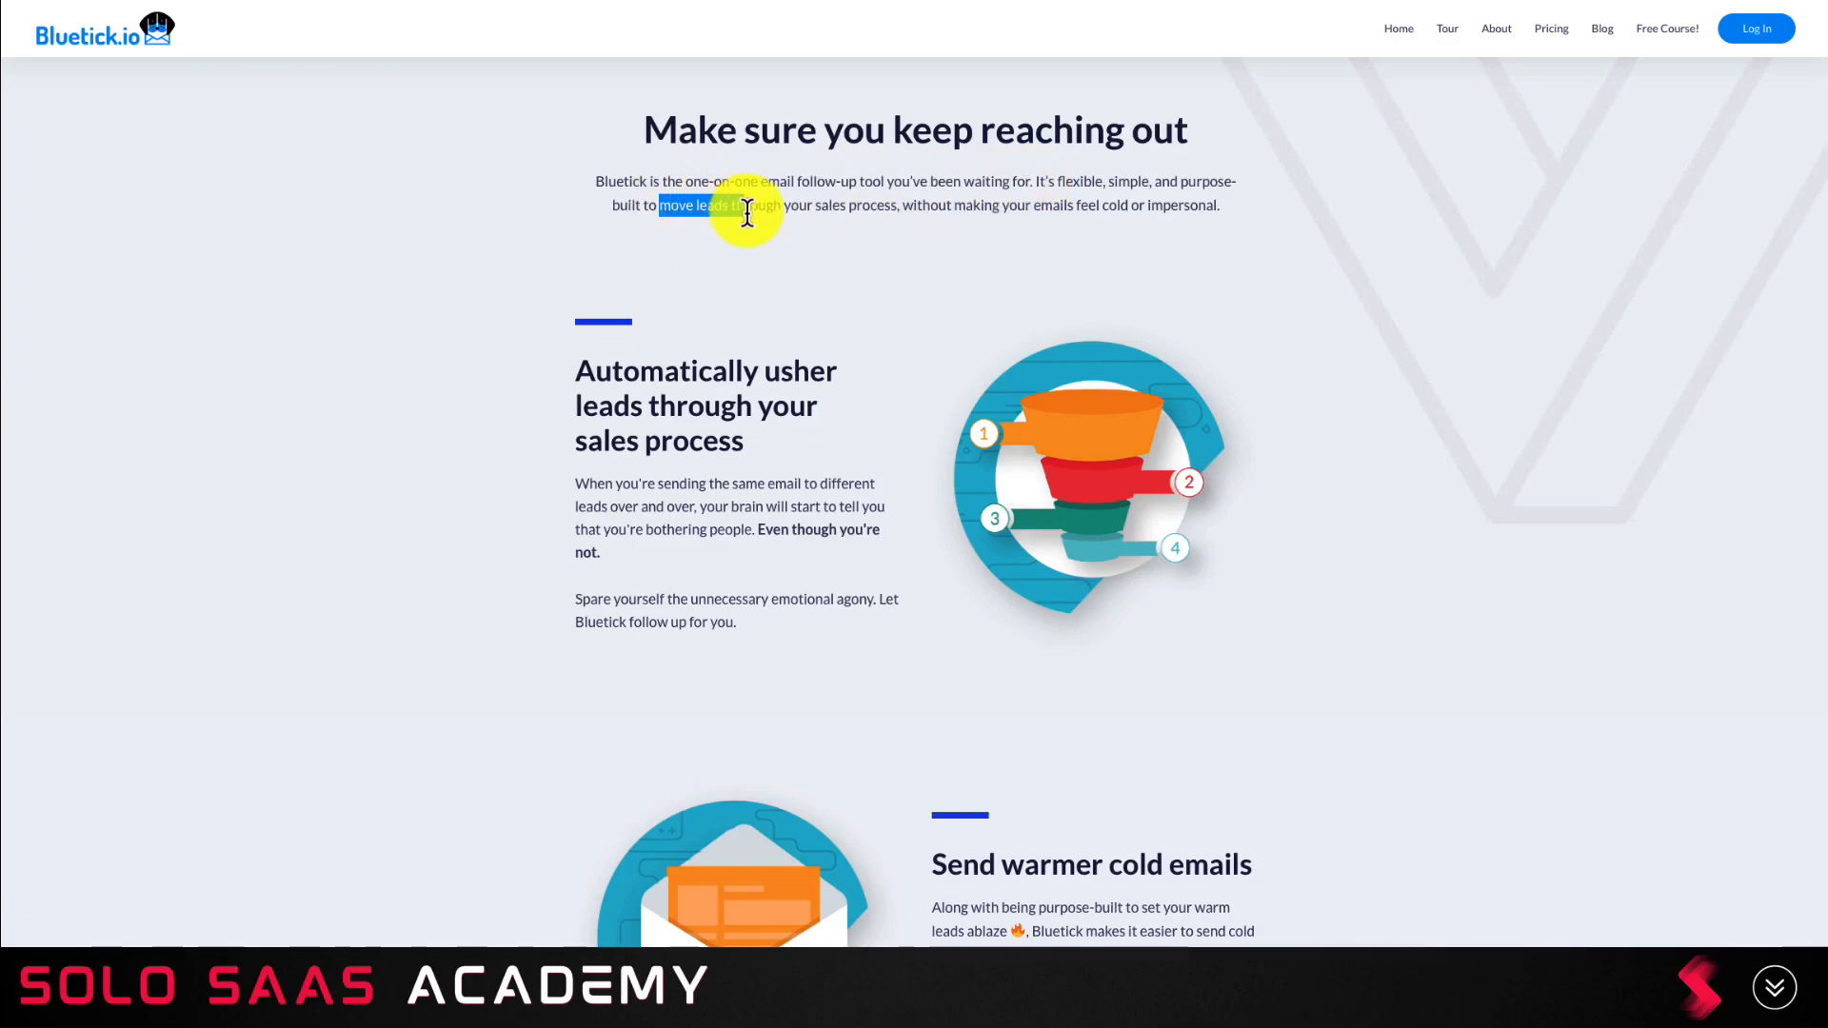
{"action": "scroll", "scroll_direction": "down", "scroll_amount": 3}
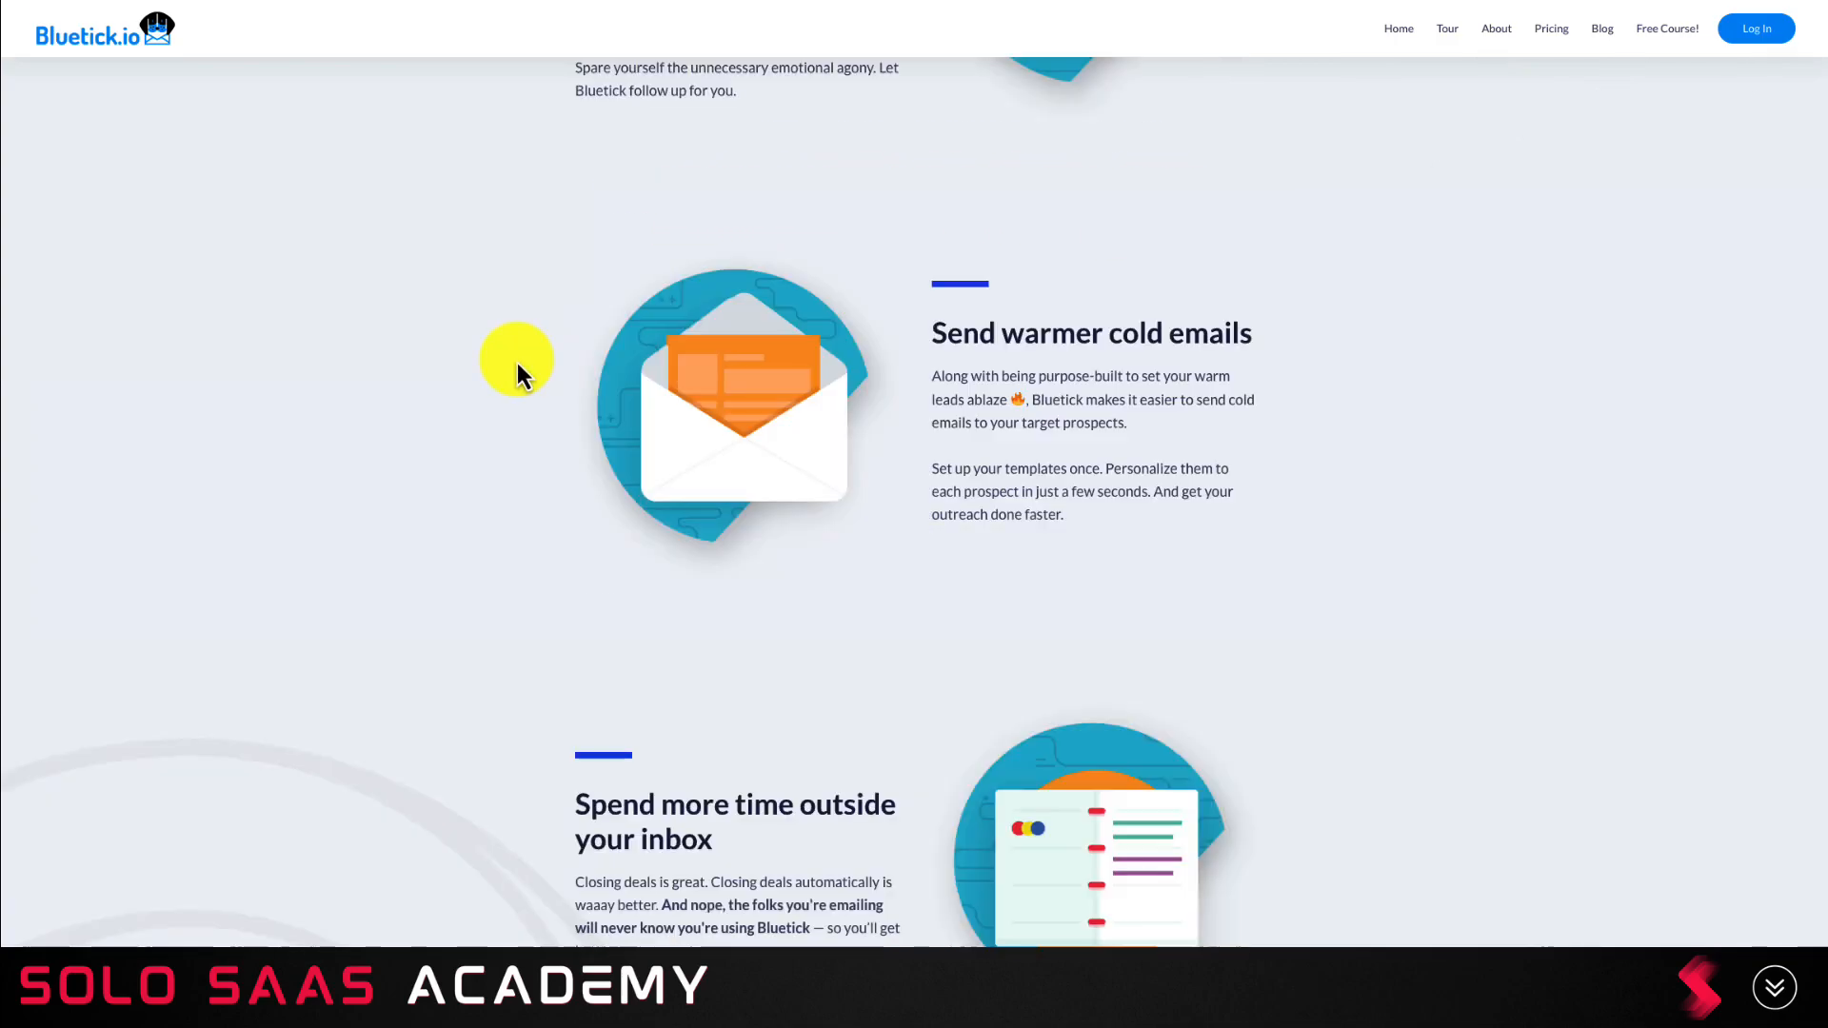
{"action": "mouse_move", "coordinate": [1146, 425]}
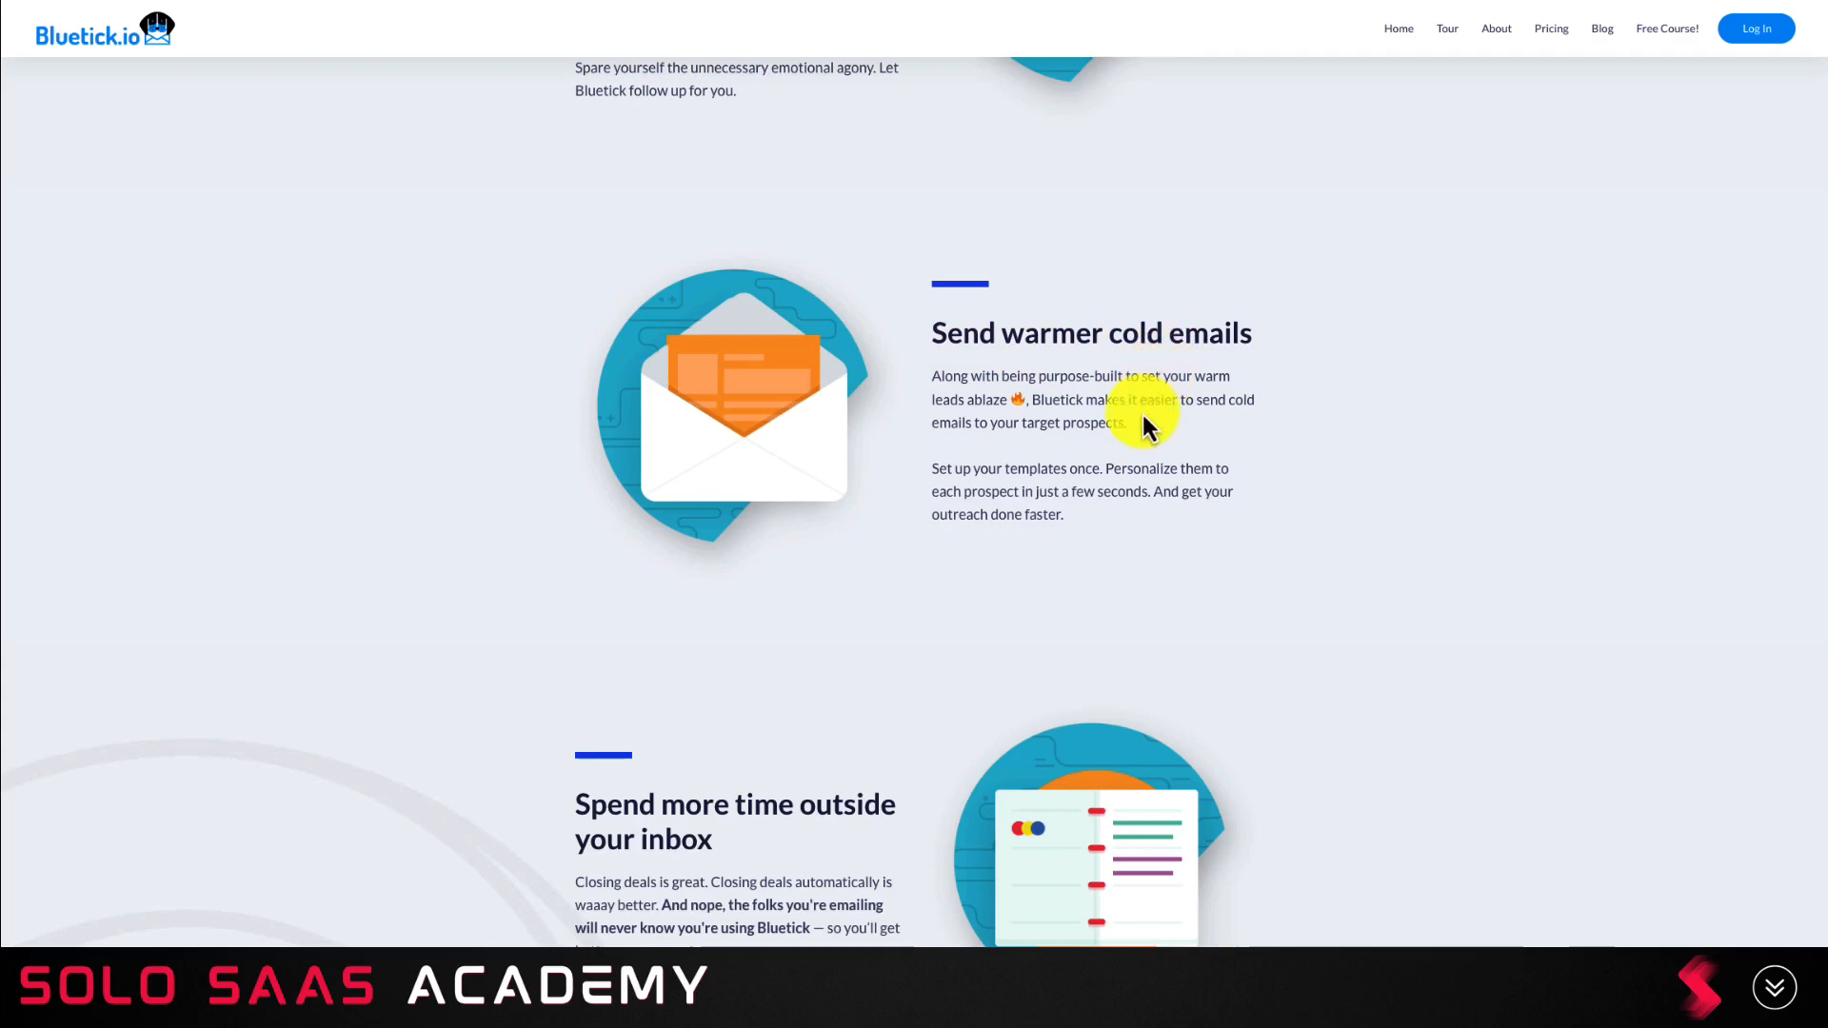
{"action": "scroll", "scroll_direction": "down", "scroll_amount": 3}
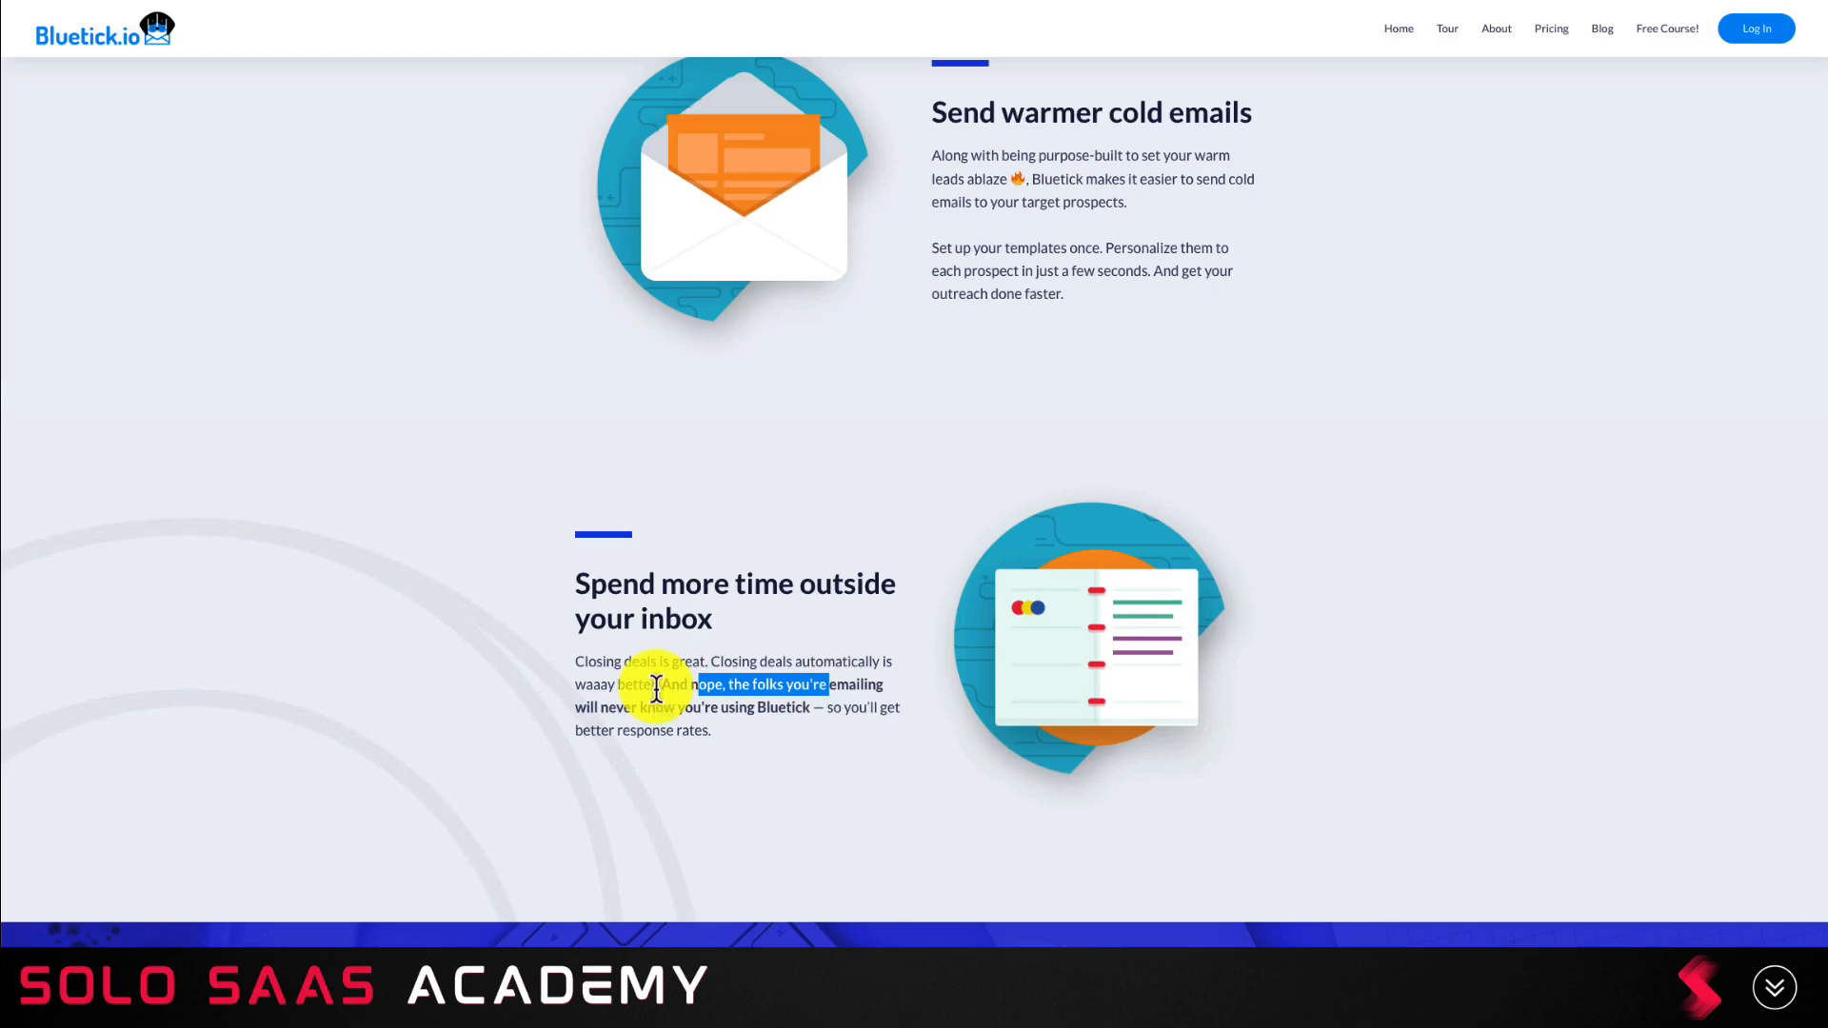
{"action": "scroll", "scroll_direction": "down", "scroll_amount": 3}
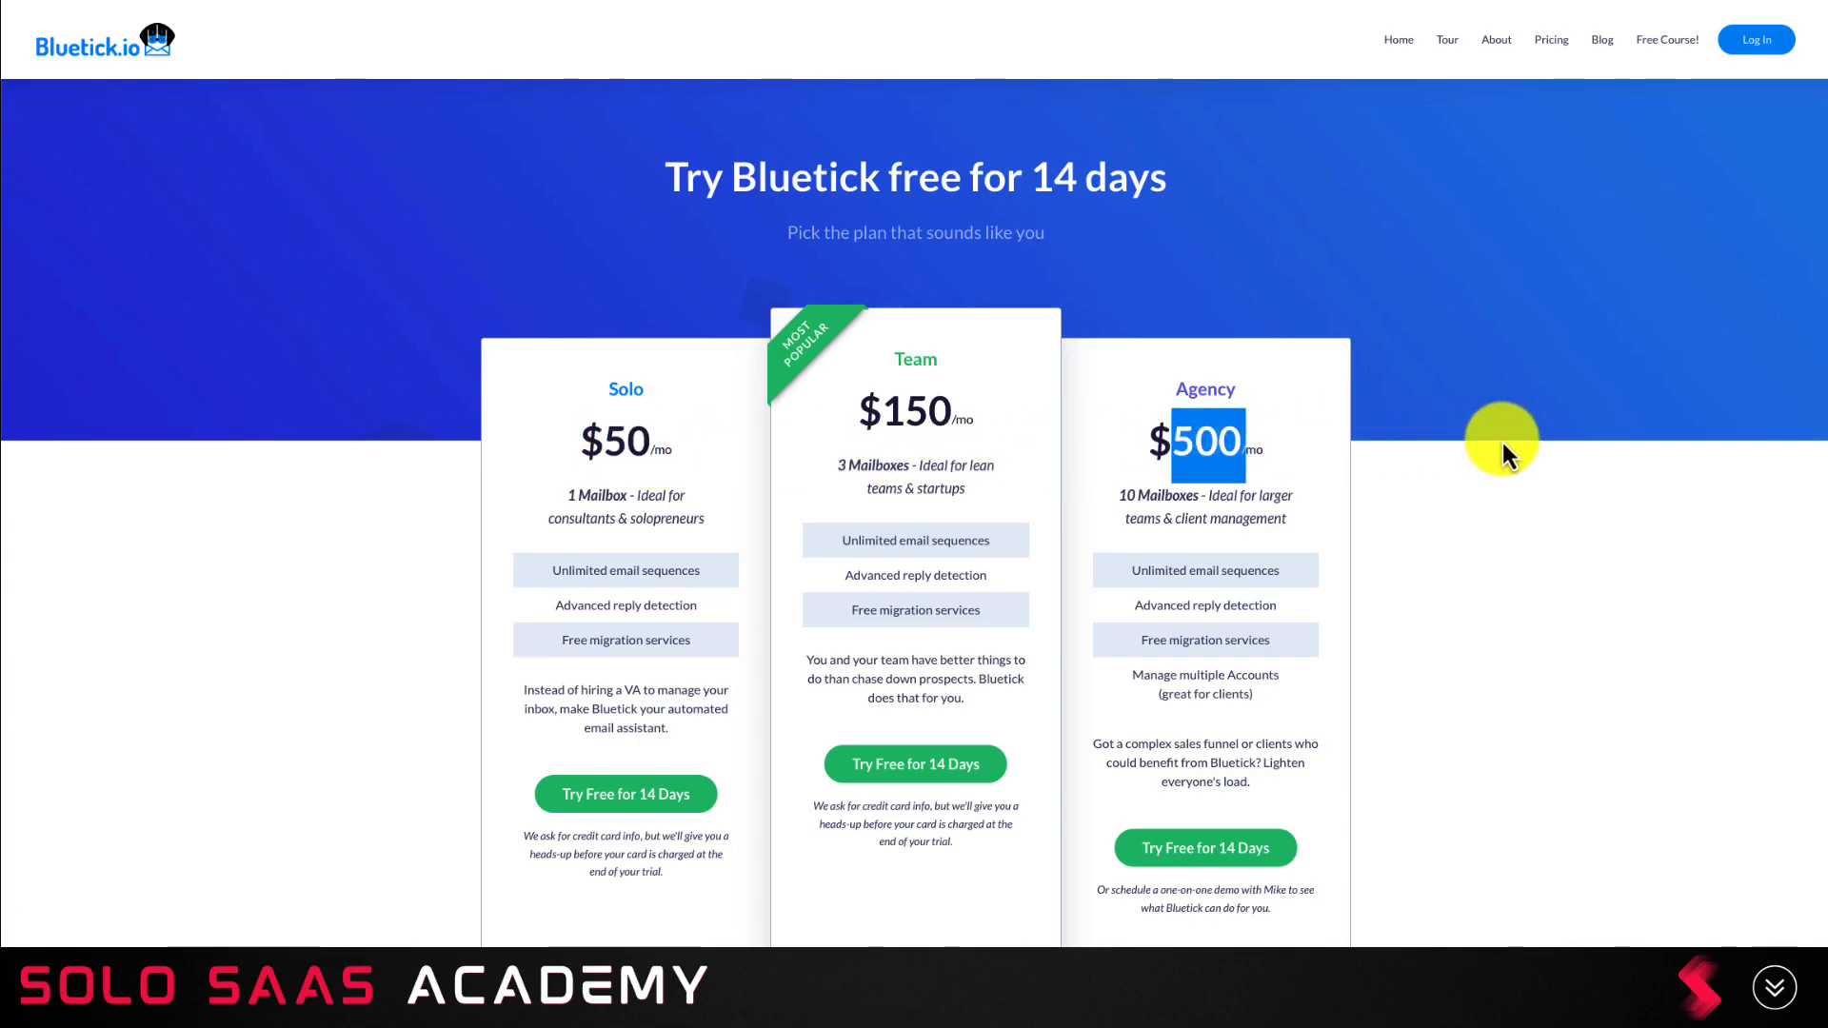
{"action": "scroll", "scroll_direction": "down", "scroll_amount": 3}
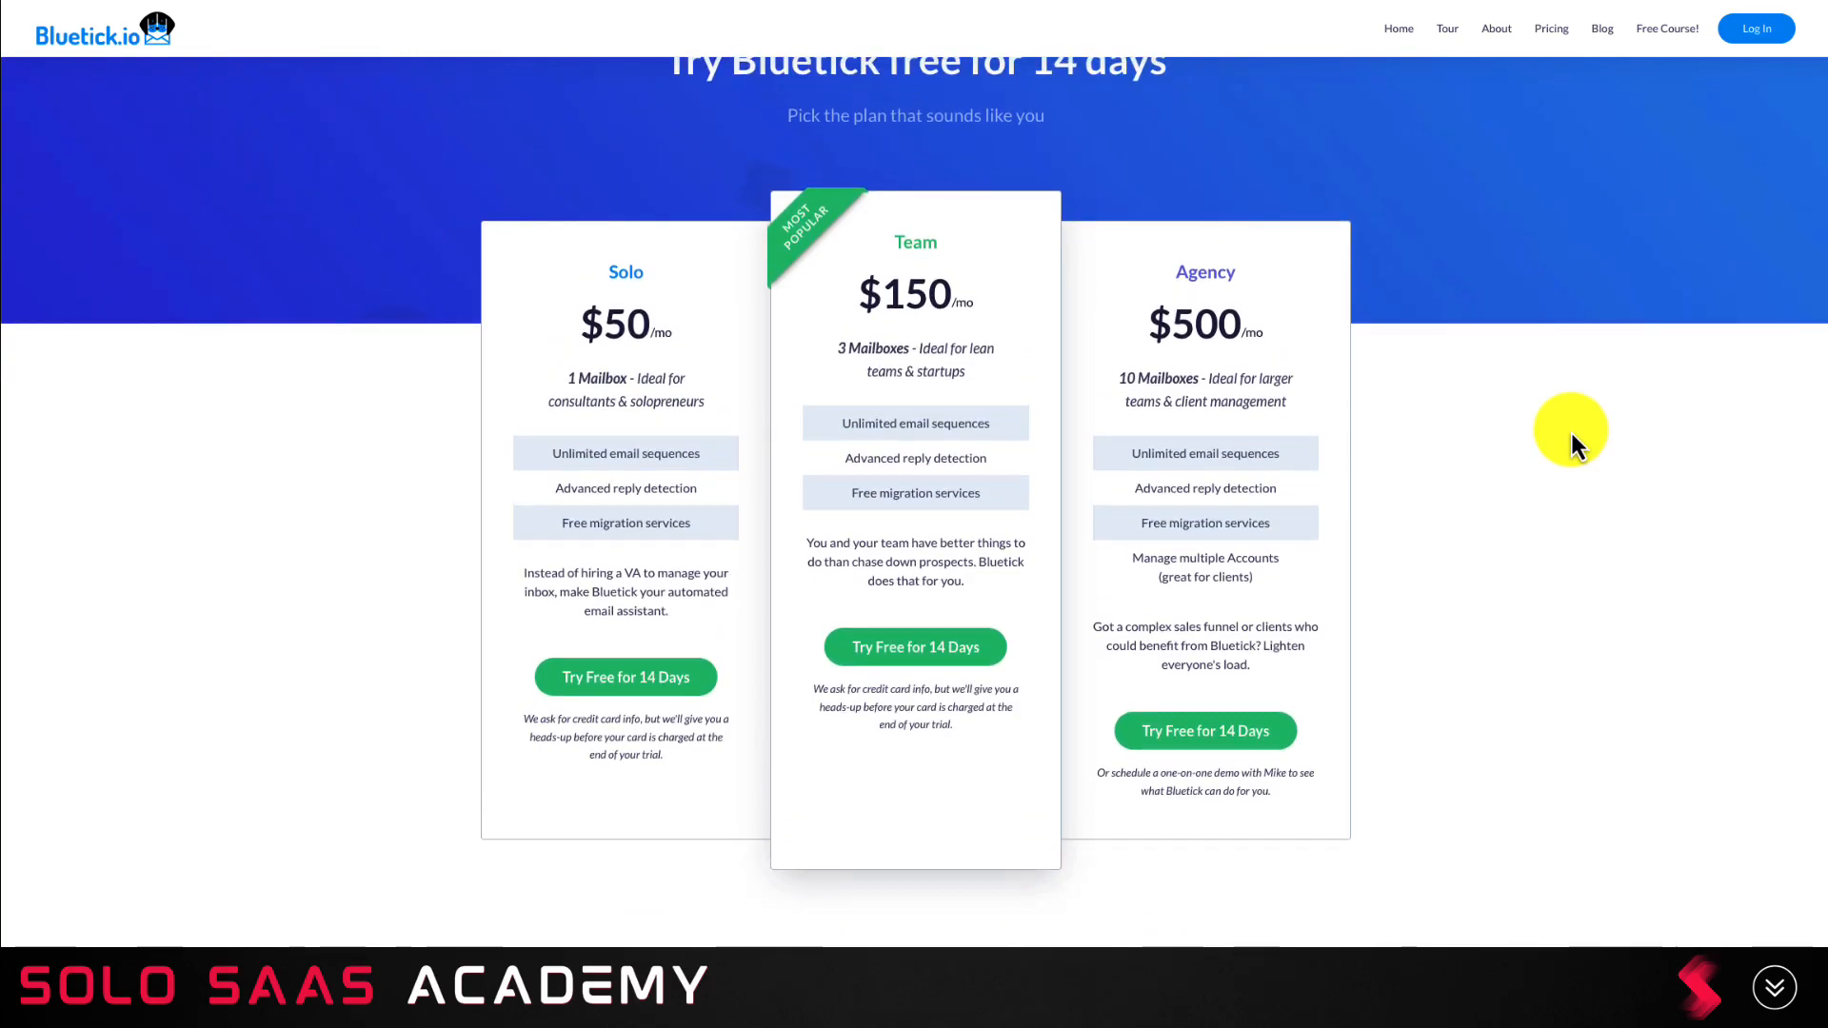
{"action": "mouse_move", "coordinate": [1571, 440]}
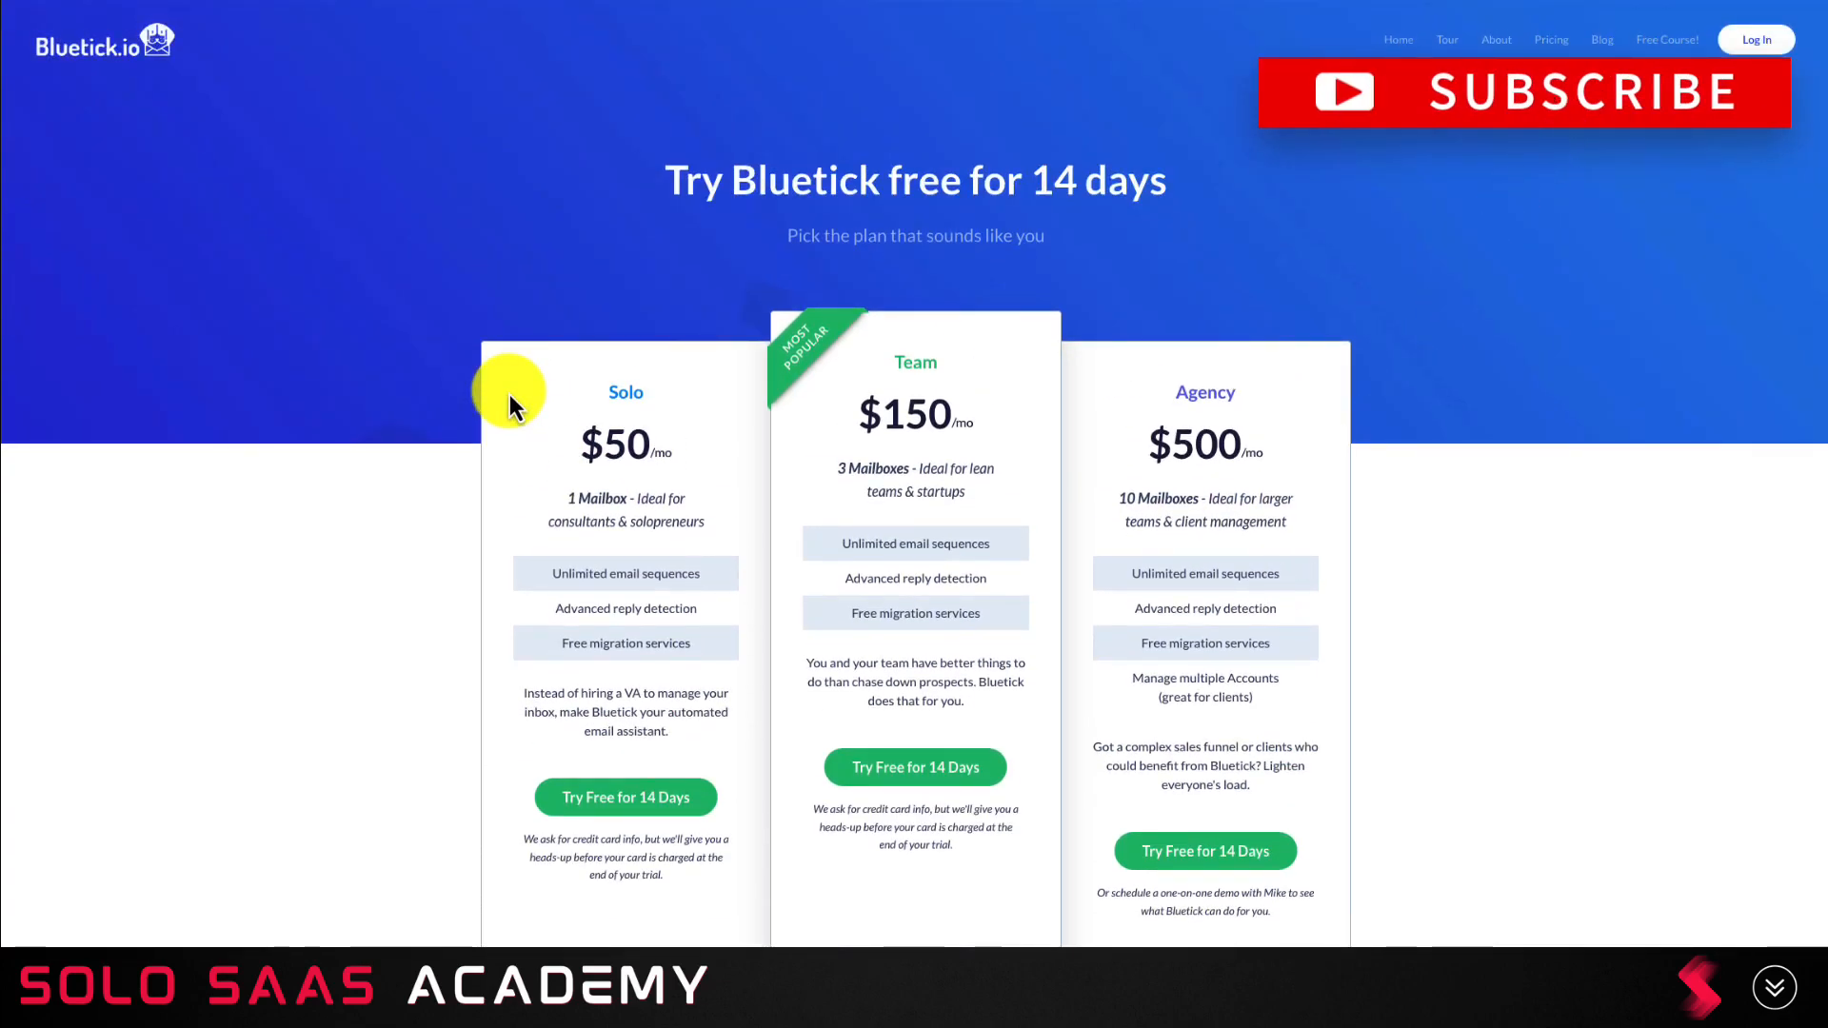
{"action": "scroll", "scroll_direction": "down", "scroll_amount": 3}
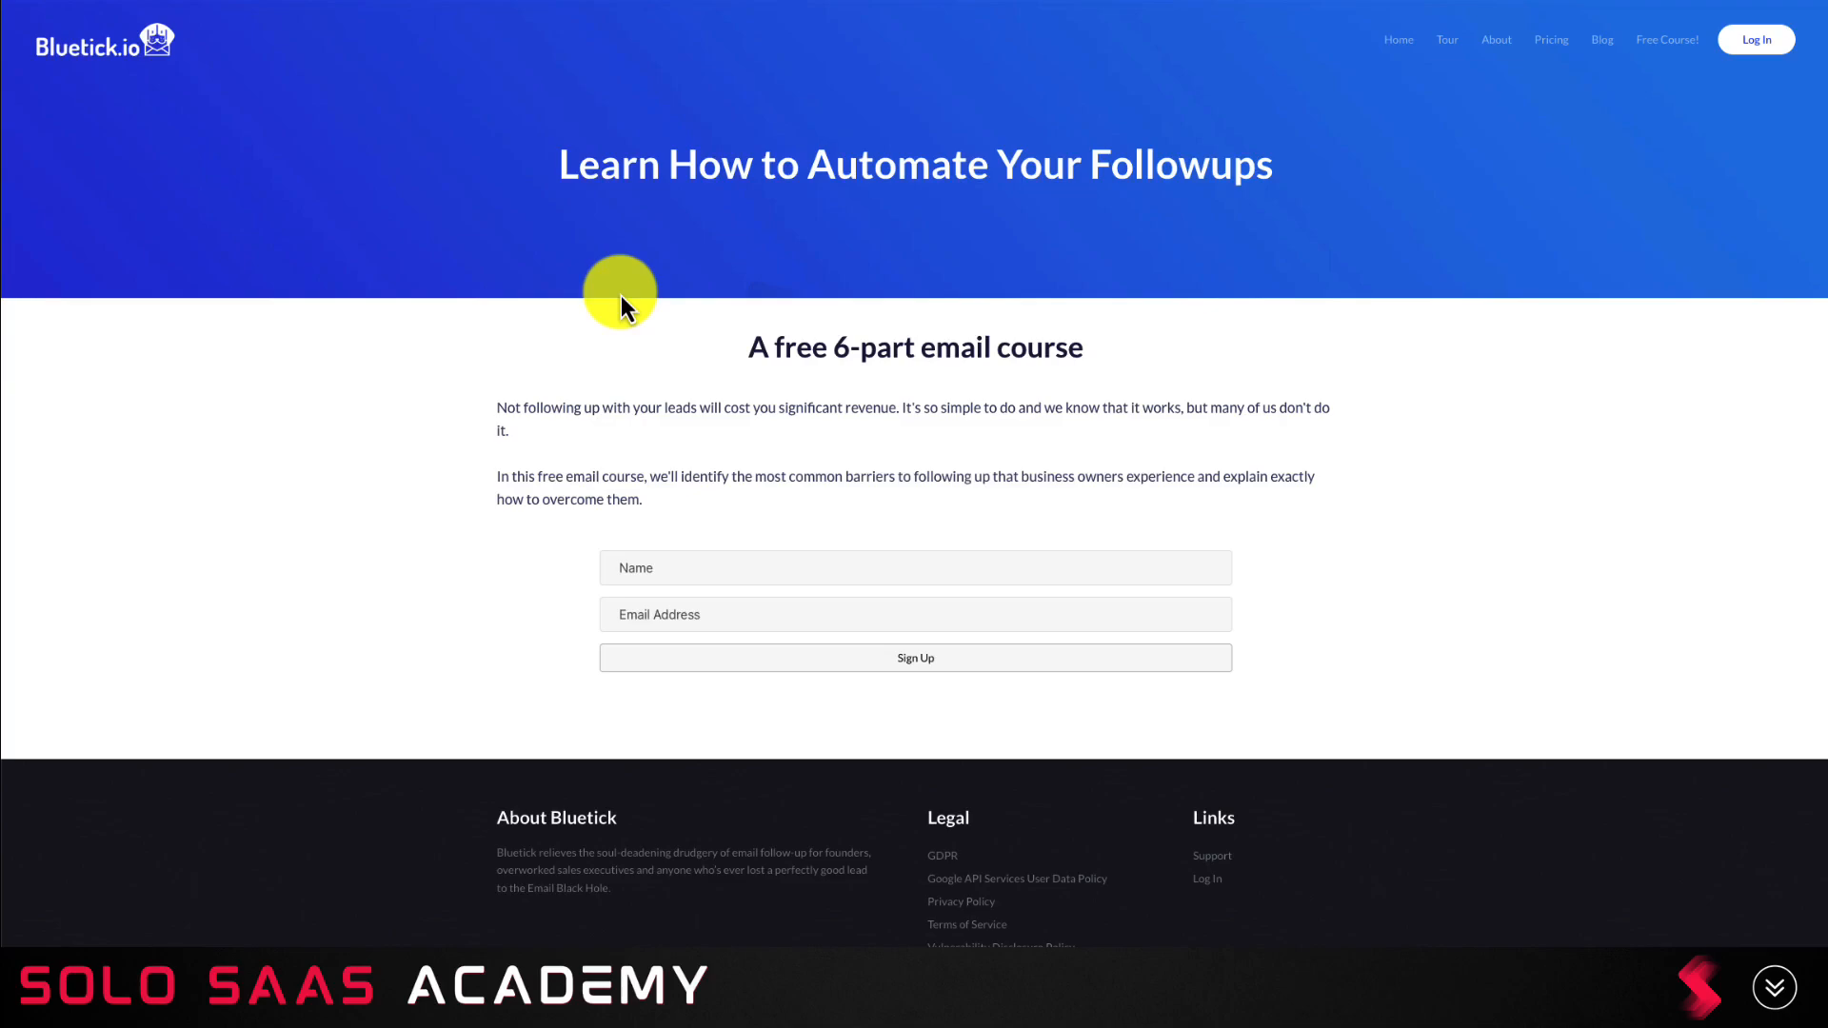
{"action": "mouse_move", "coordinate": [712, 480]}
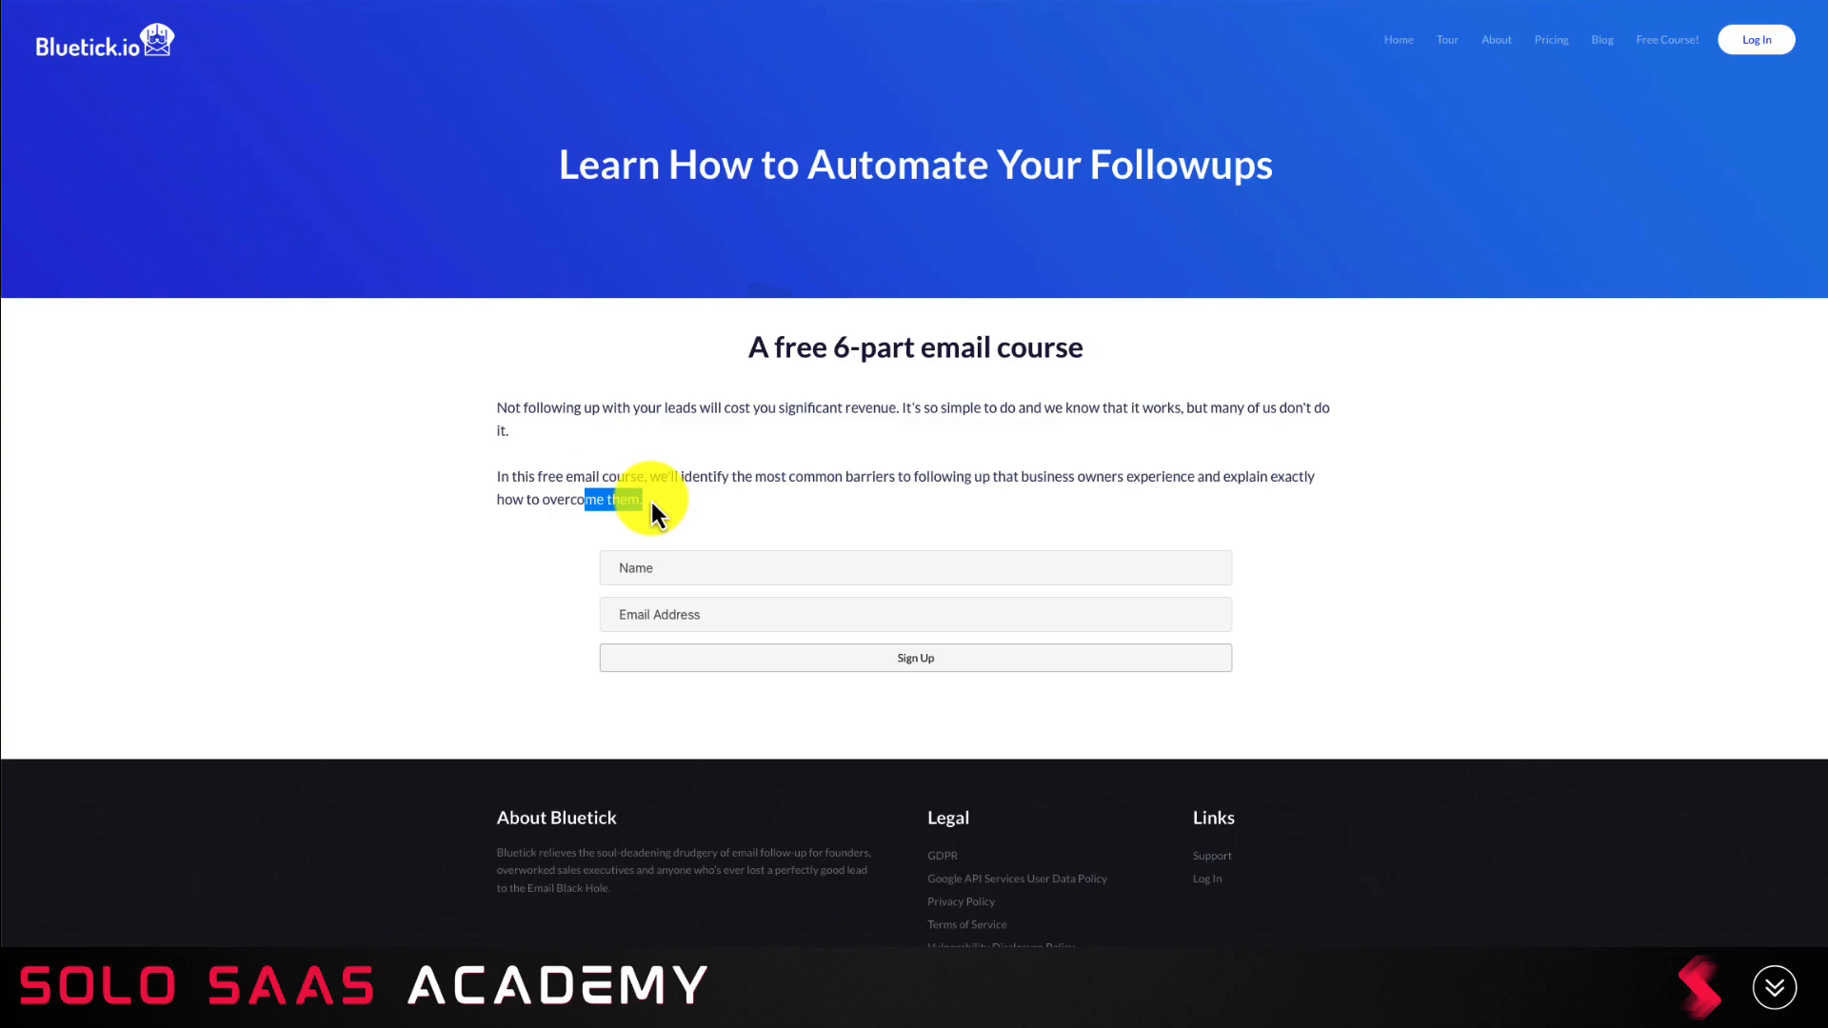
{"action": "mouse_move", "coordinate": [1300, 99]}
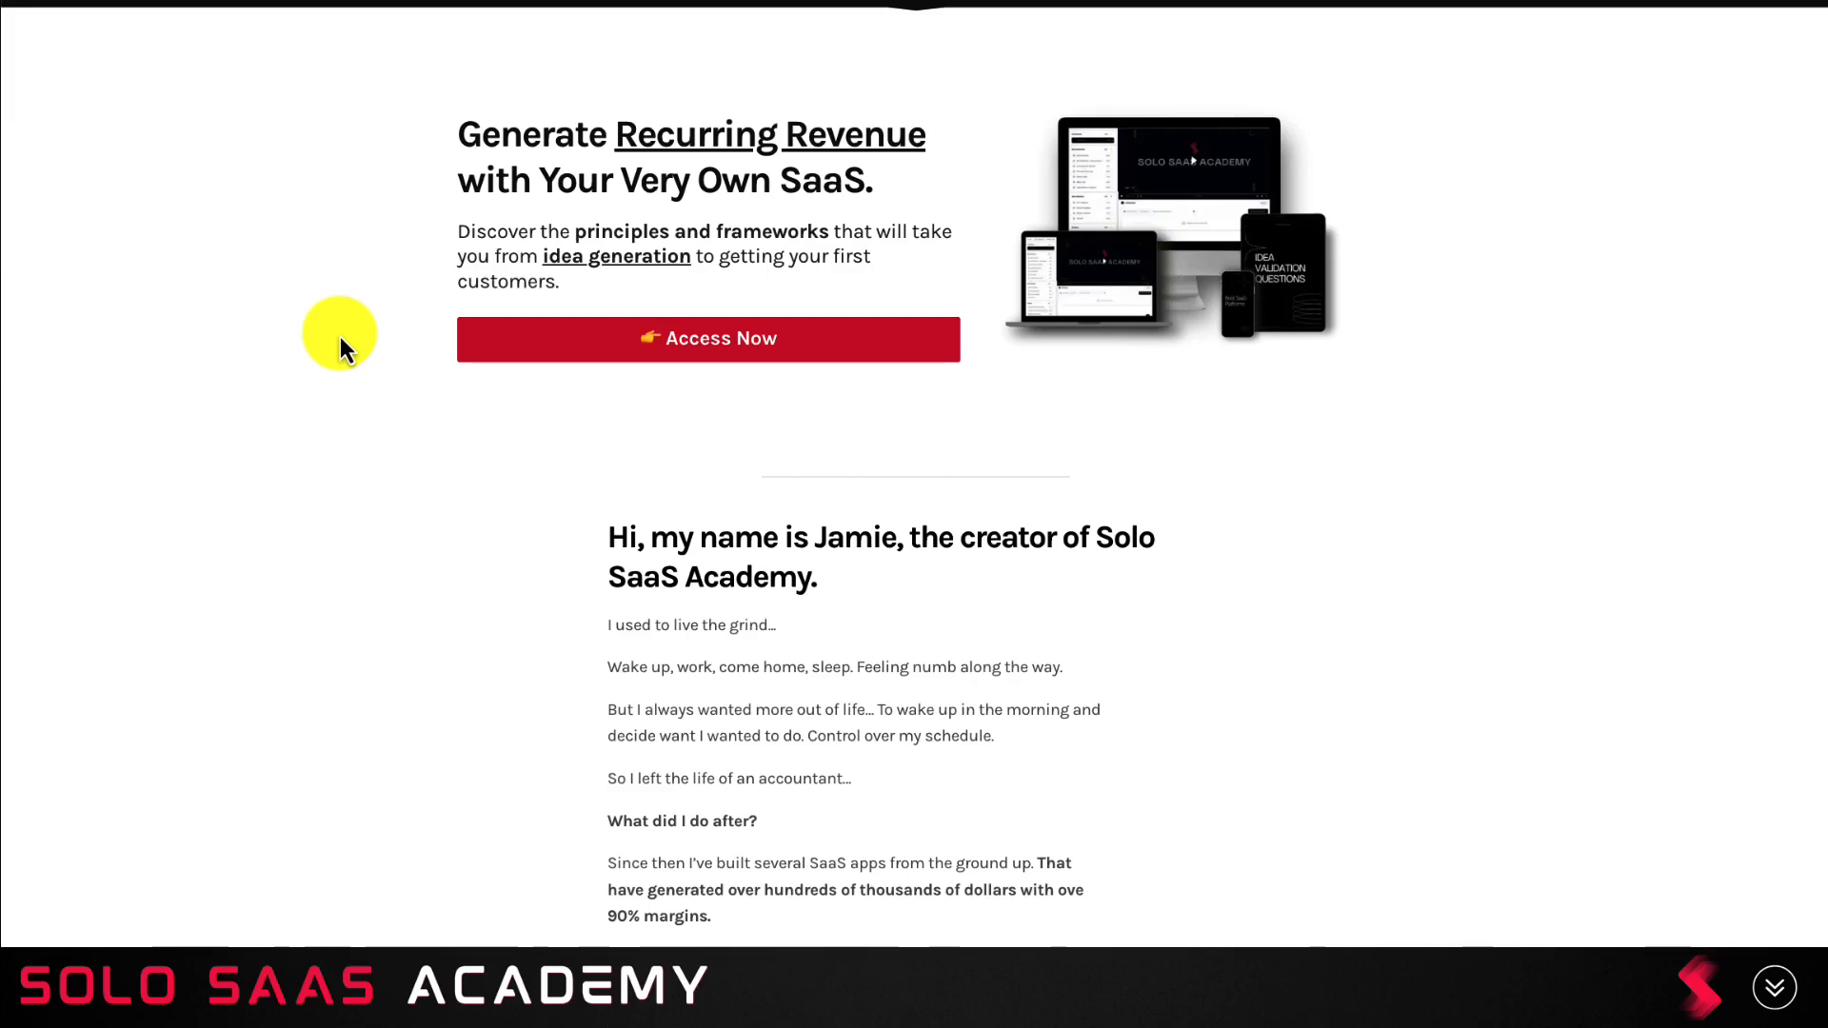
{"action": "mouse_move", "coordinate": [625, 320]}
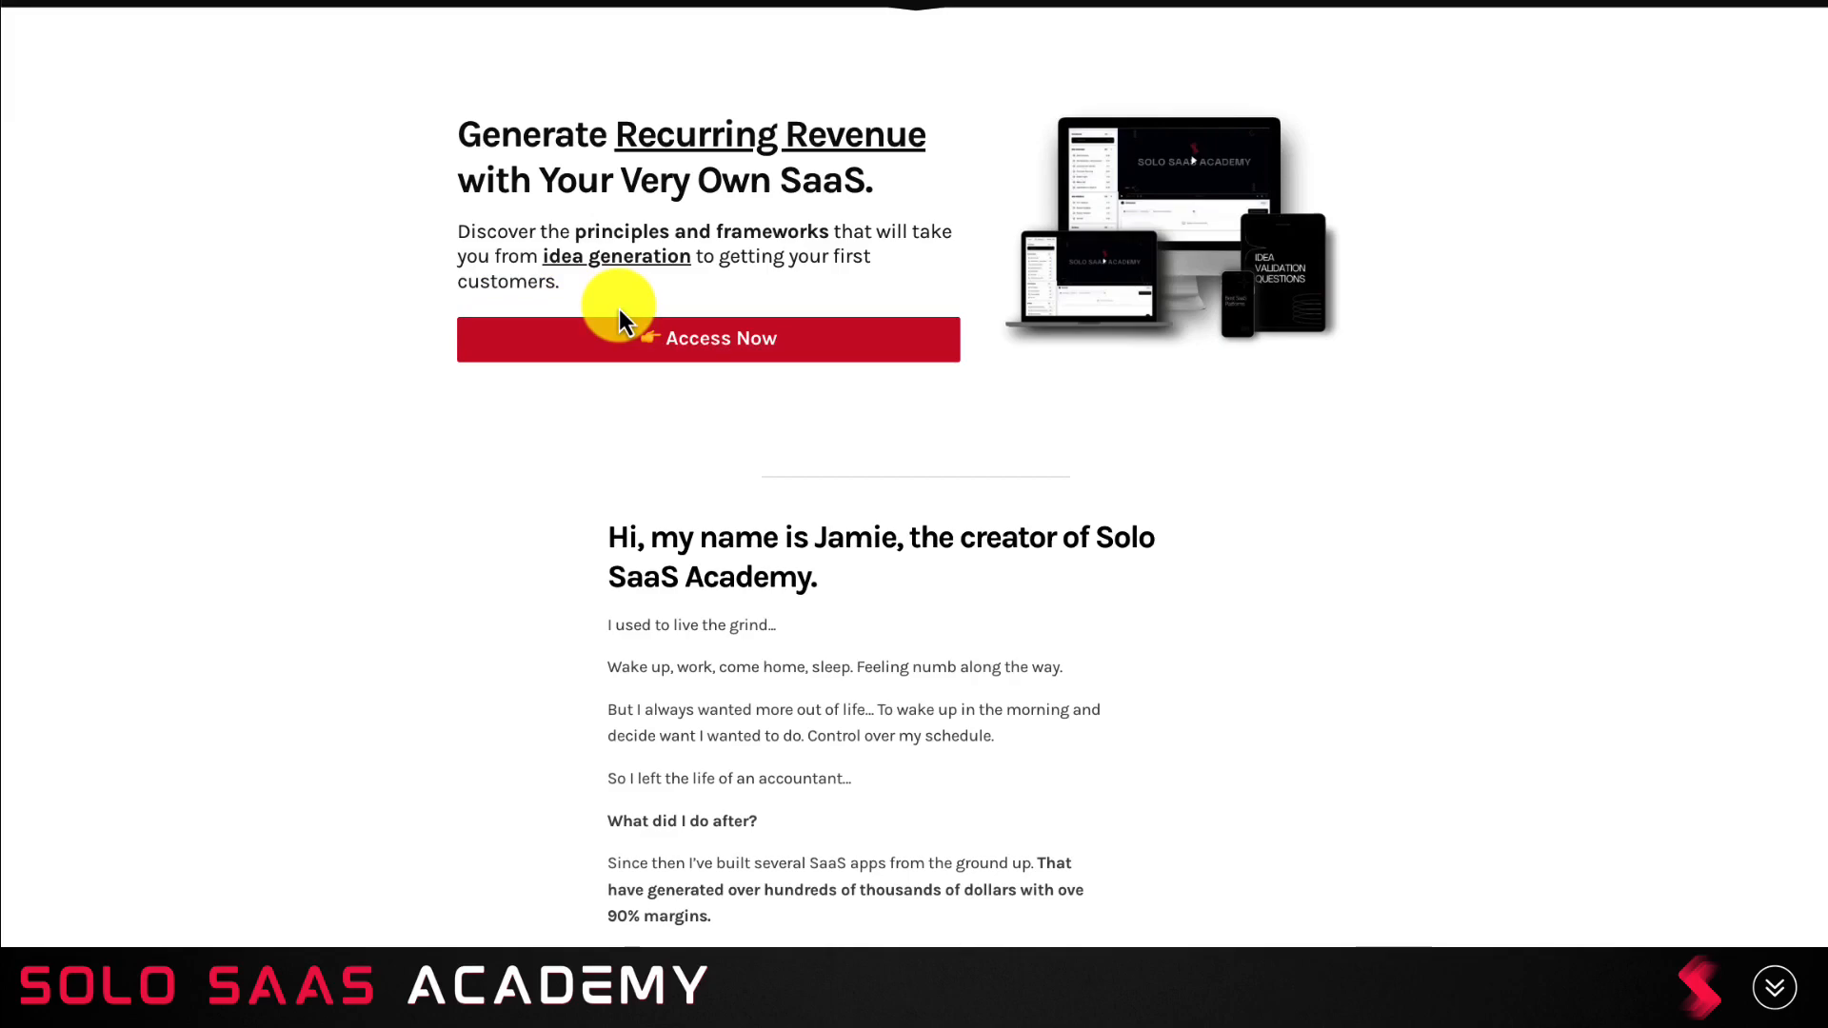
{"action": "scroll", "scroll_direction": "down", "scroll_amount": 3}
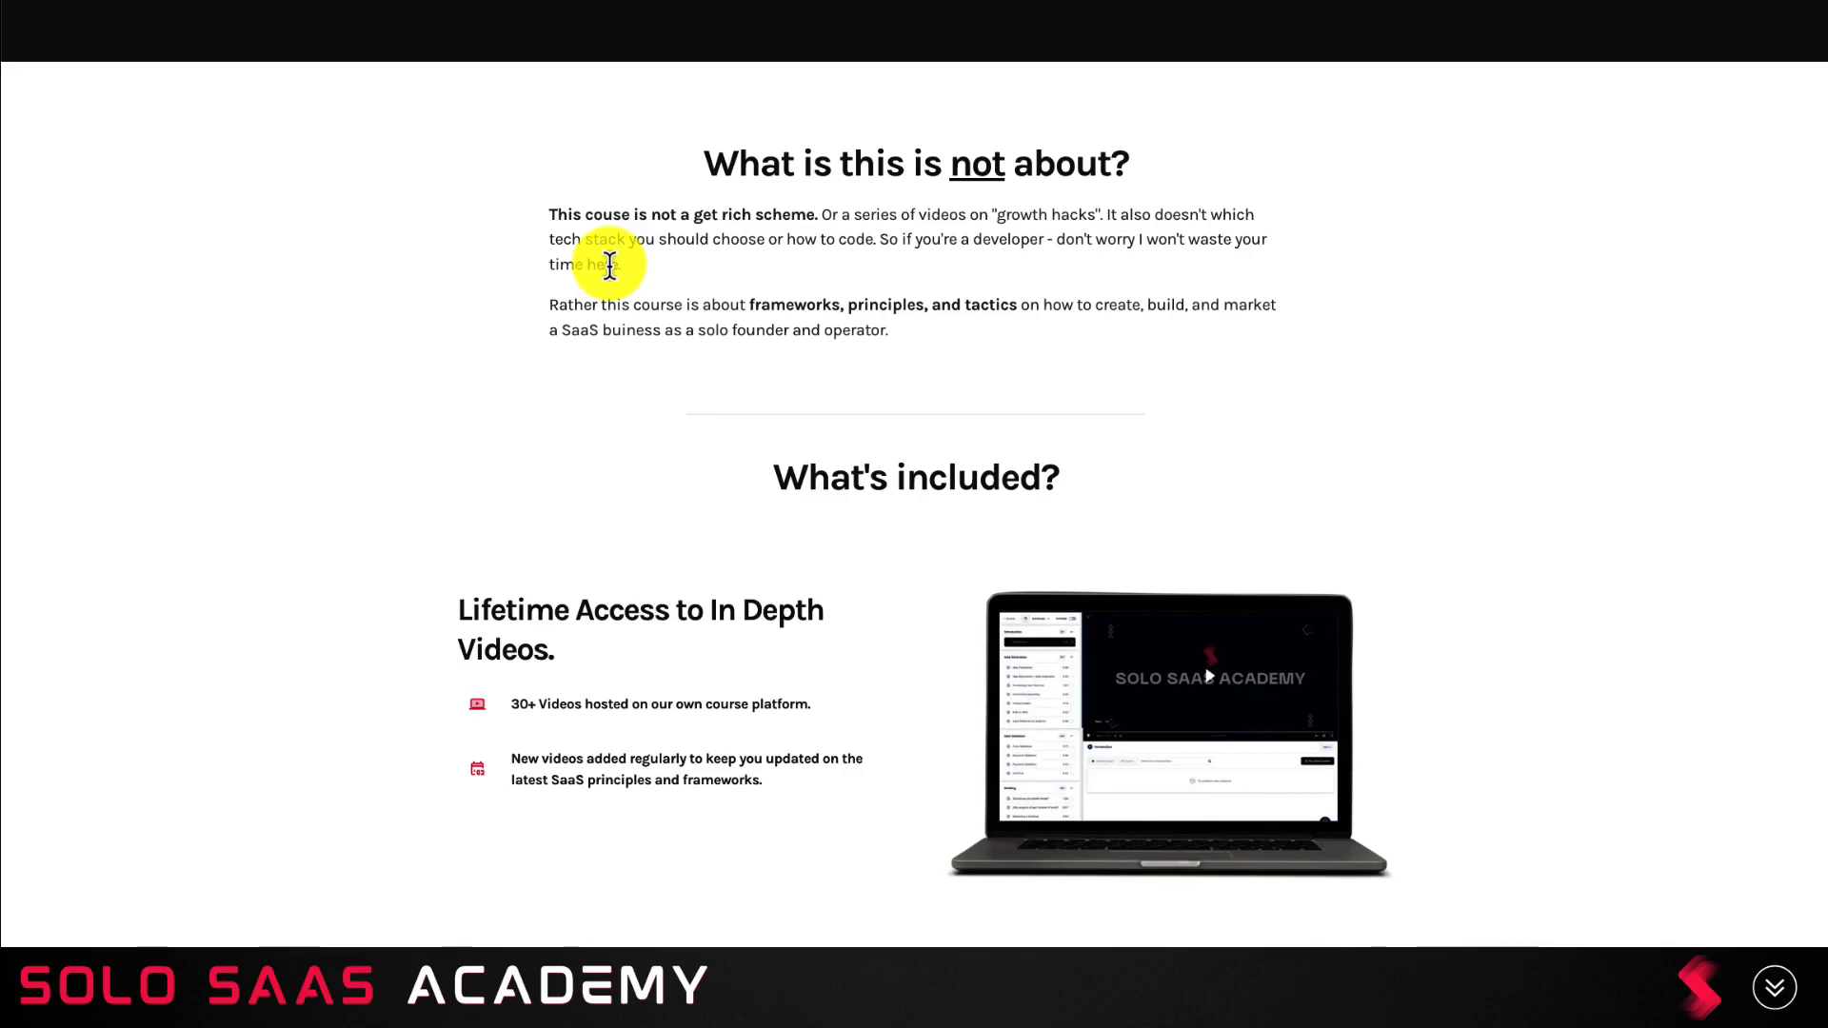
{"action": "scroll", "scroll_direction": "up", "scroll_amount": 3}
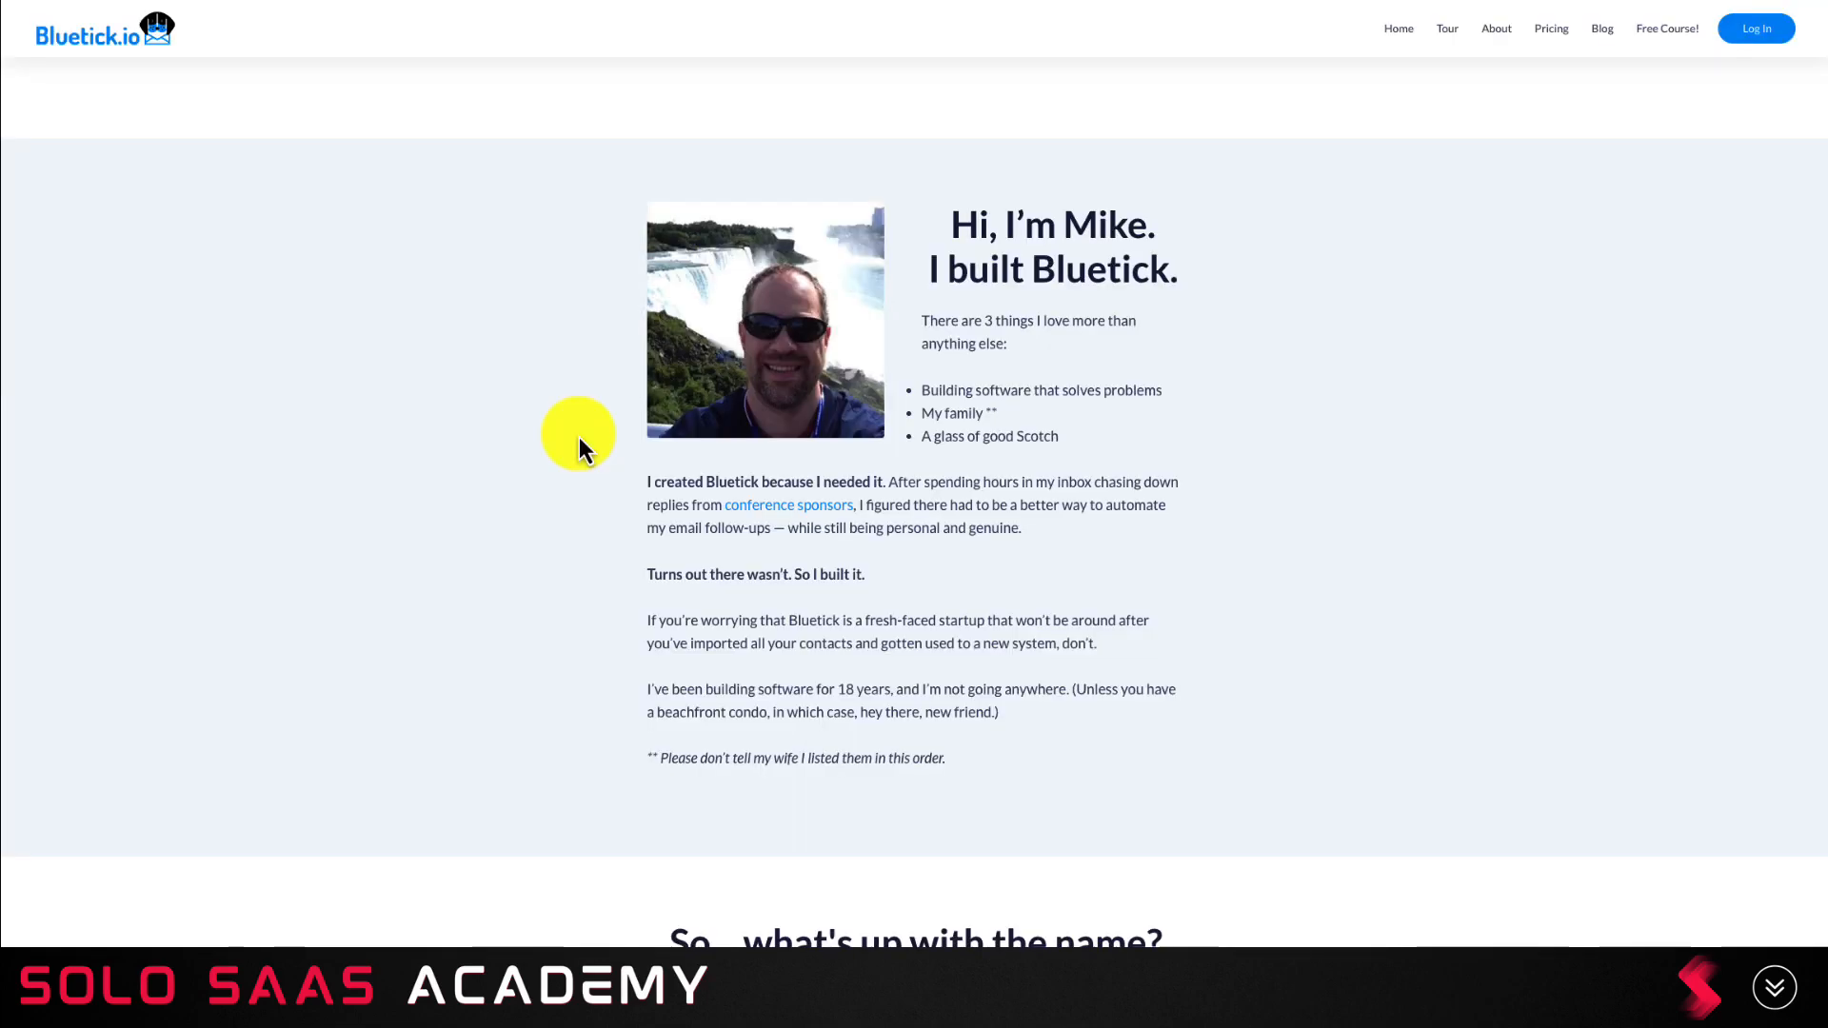
{"action": "mouse_move", "coordinate": [756, 489]}
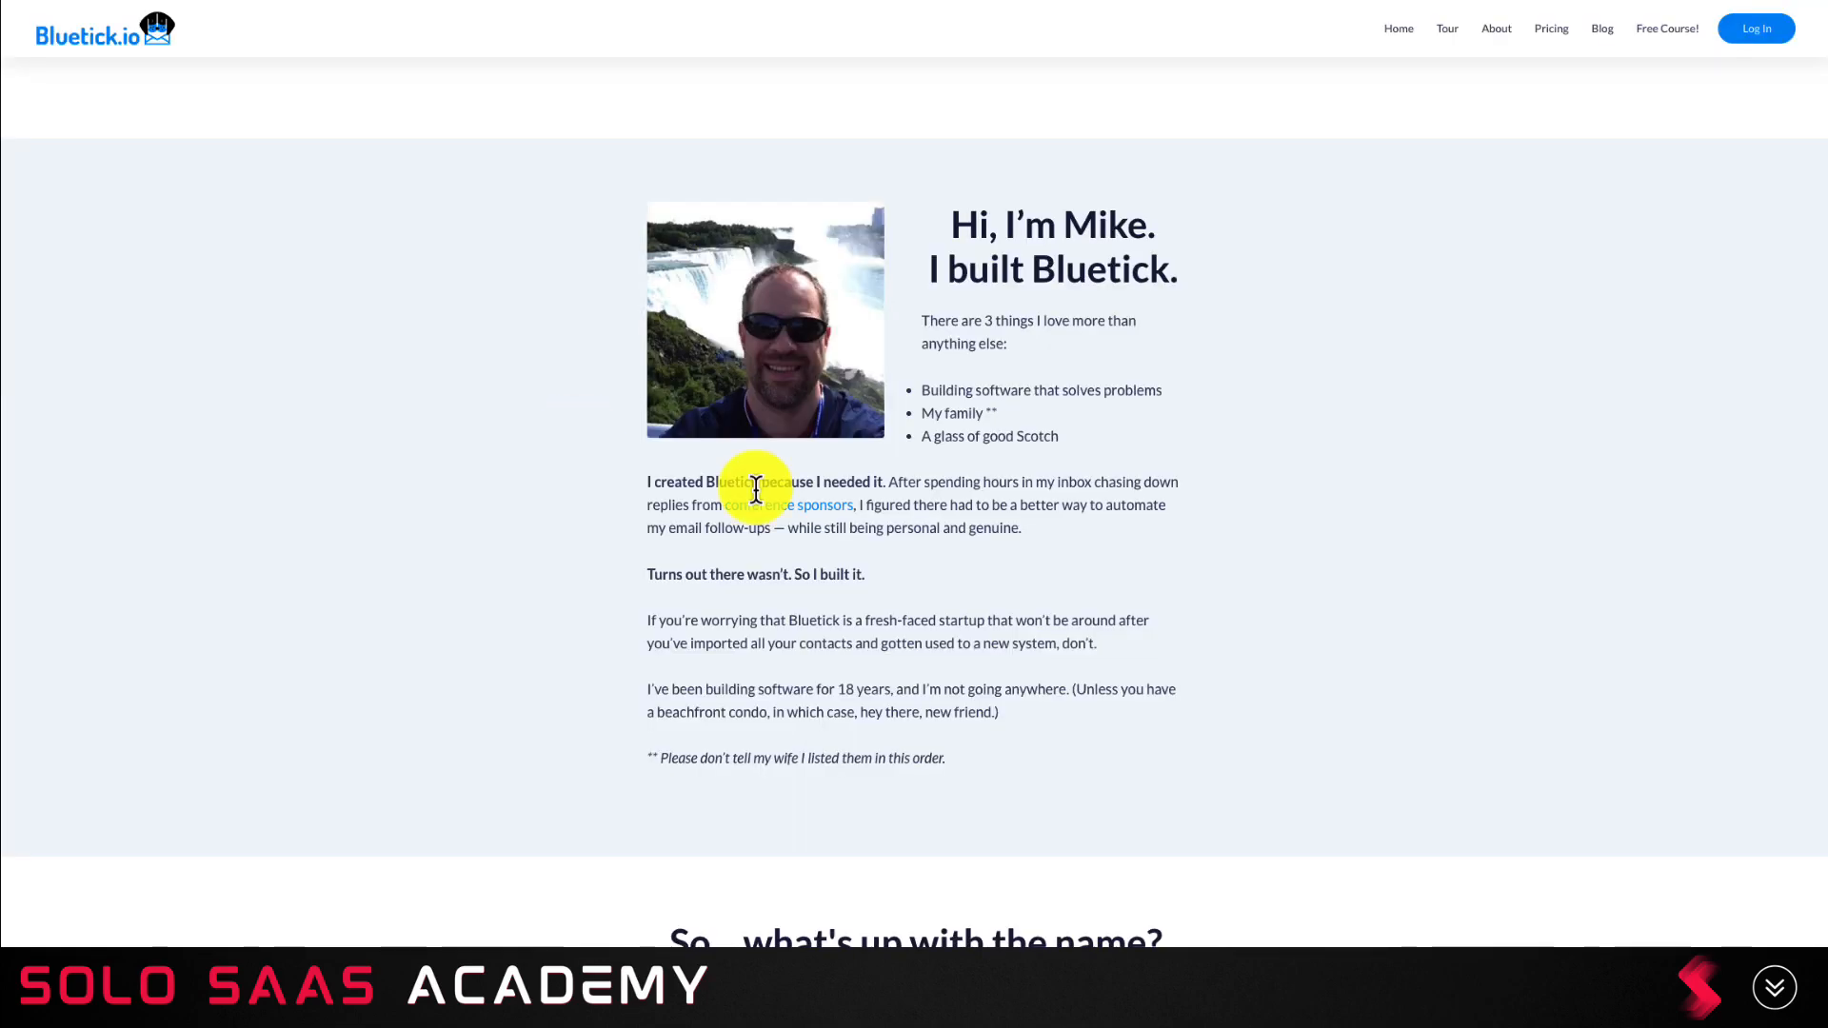
{"action": "mouse_move", "coordinate": [937, 476]}
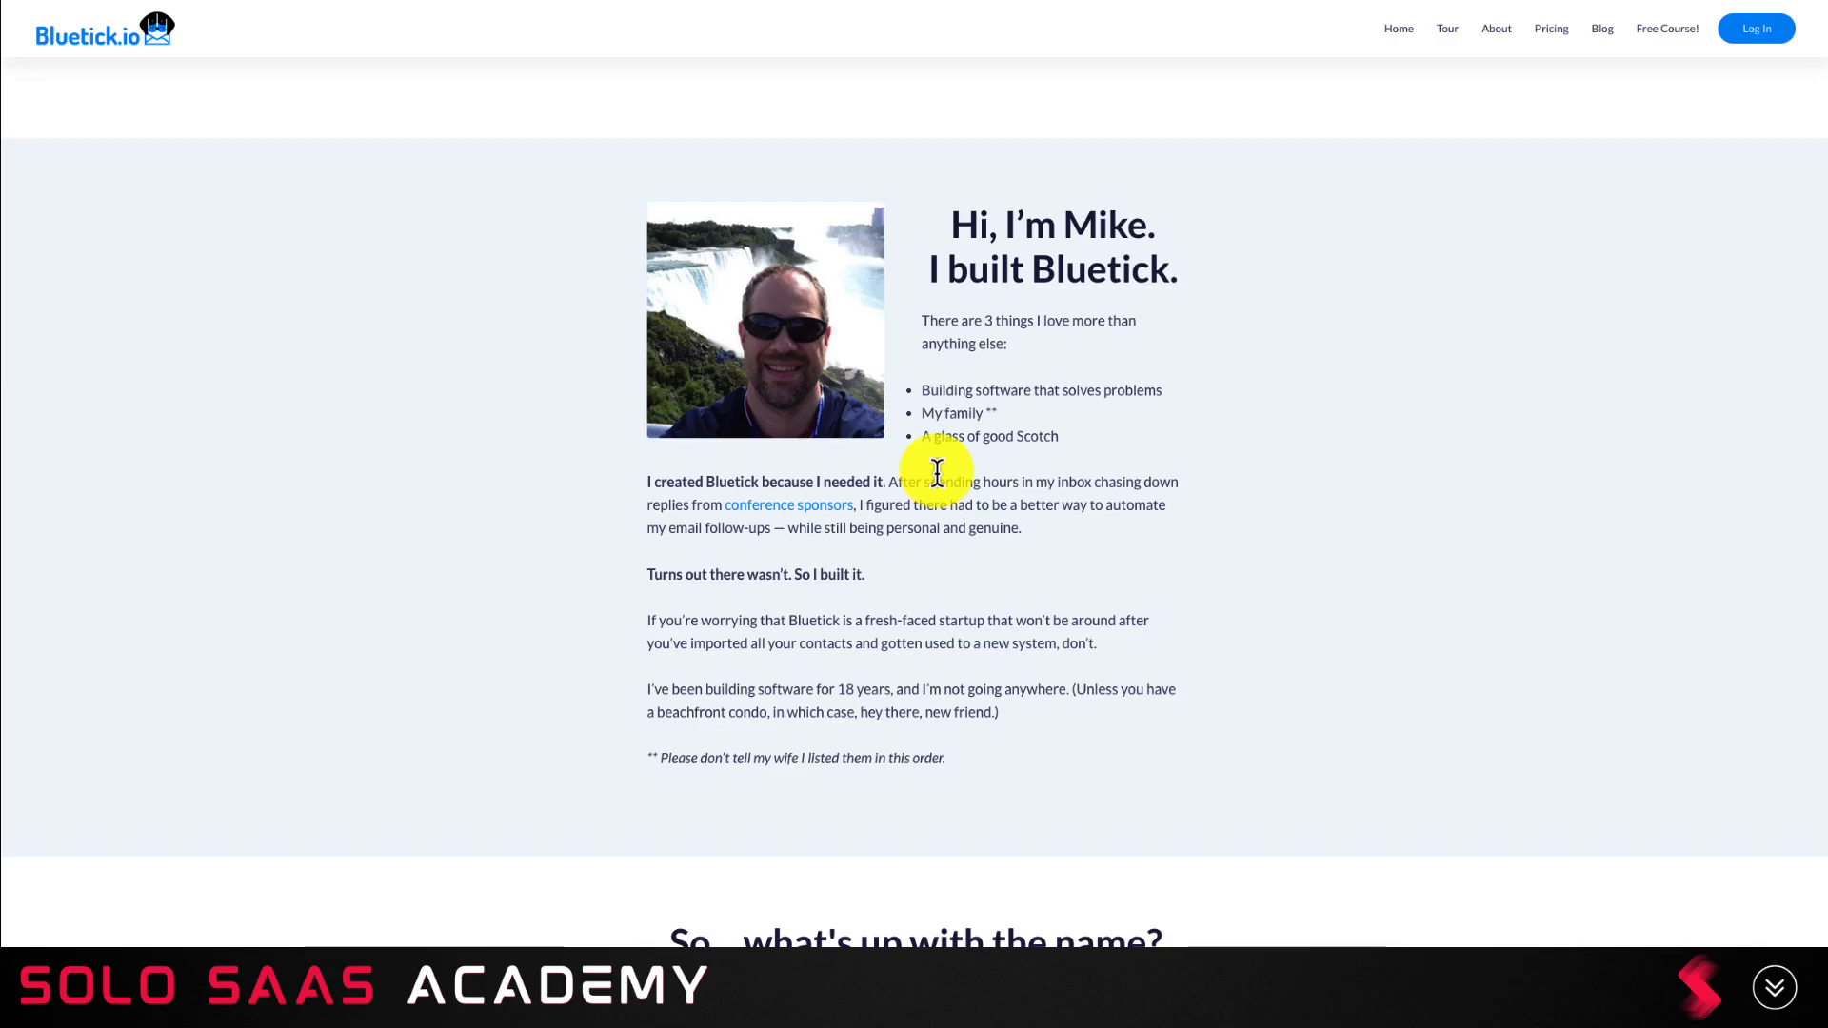
{"action": "scroll", "scroll_direction": "up", "scroll_amount": 3}
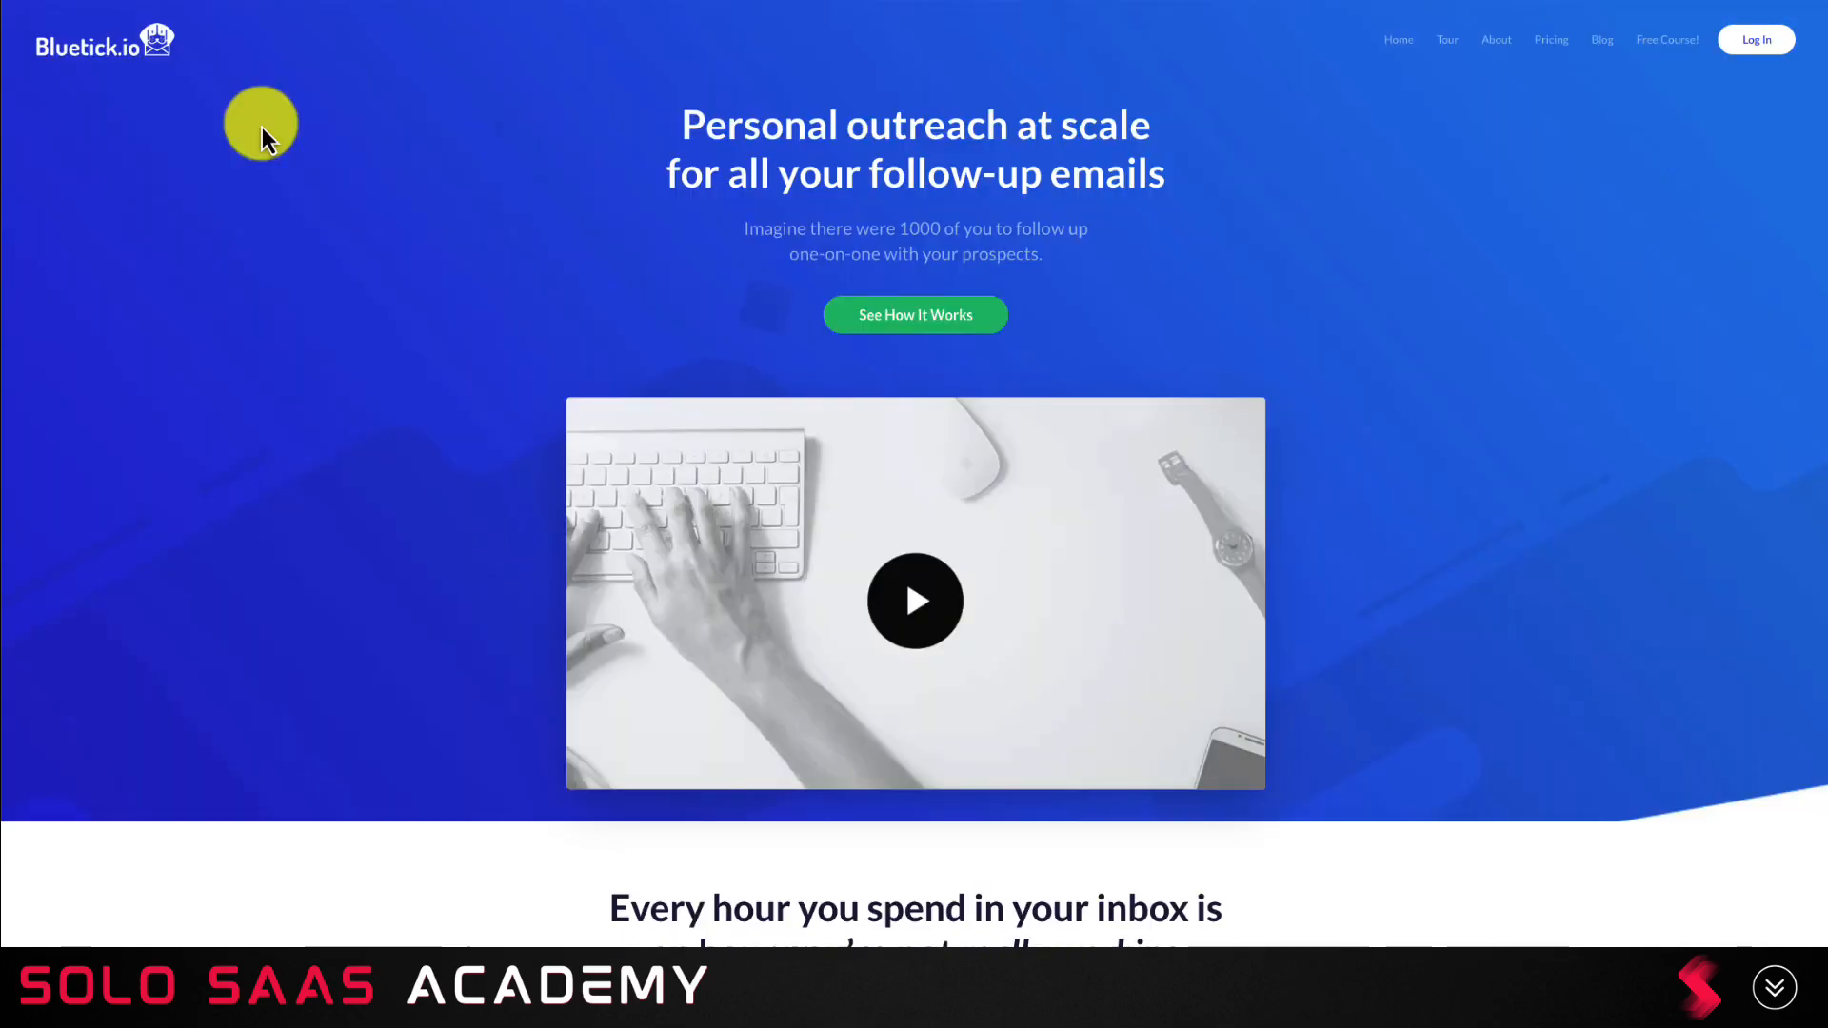
{"action": "mouse_move", "coordinate": [309, 145]}
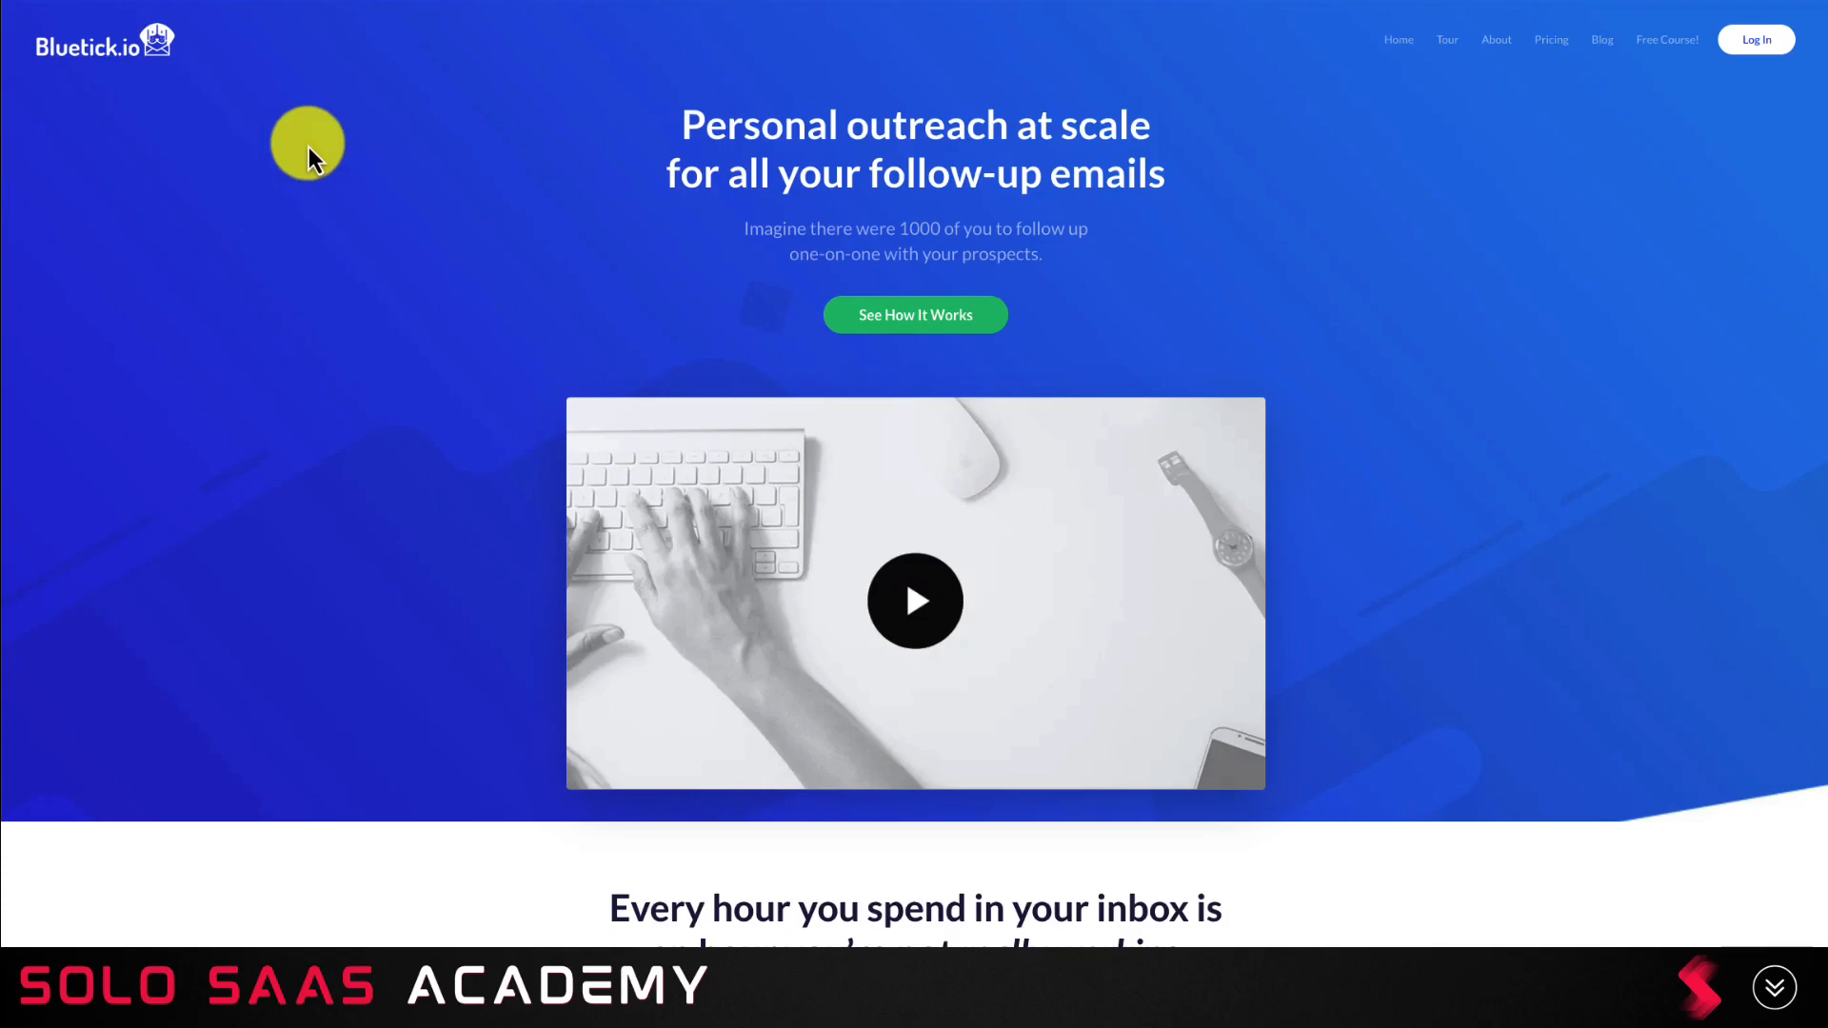